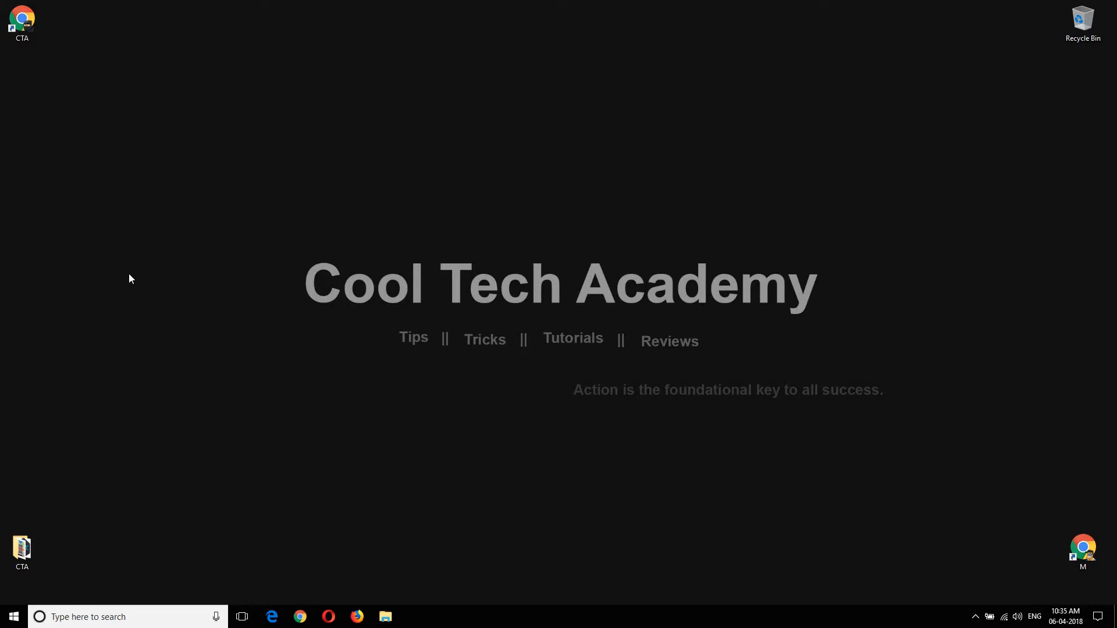
mouse_move(139, 387)
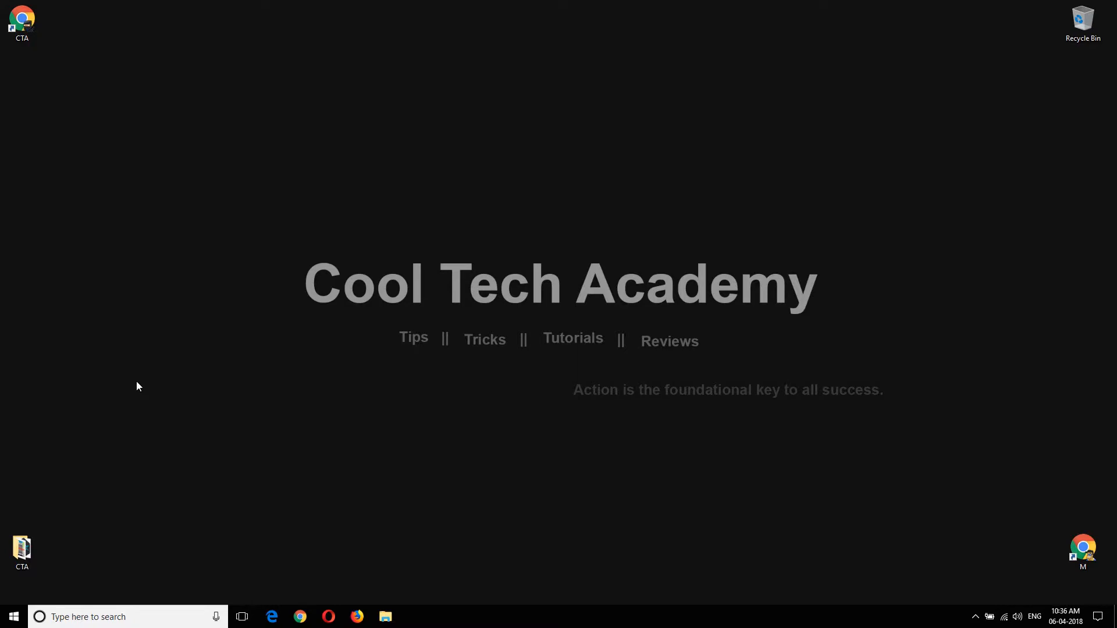
Step: Launch Chrome and search Google for 'nox' to reach the NoxPlayer 6 download page
double_click(21, 24)
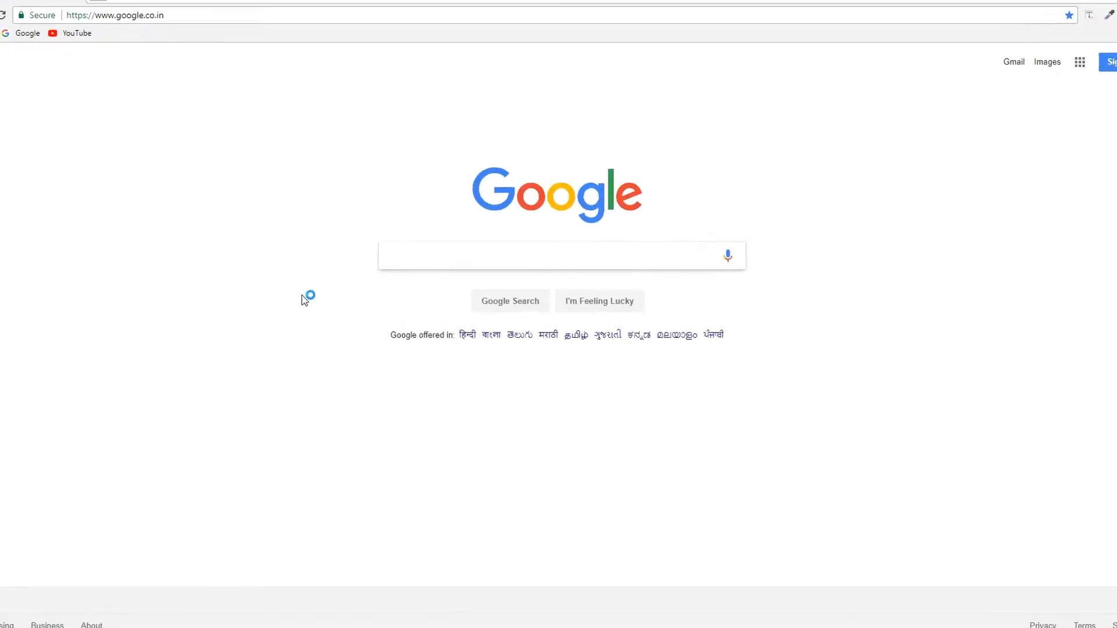
type("nox")
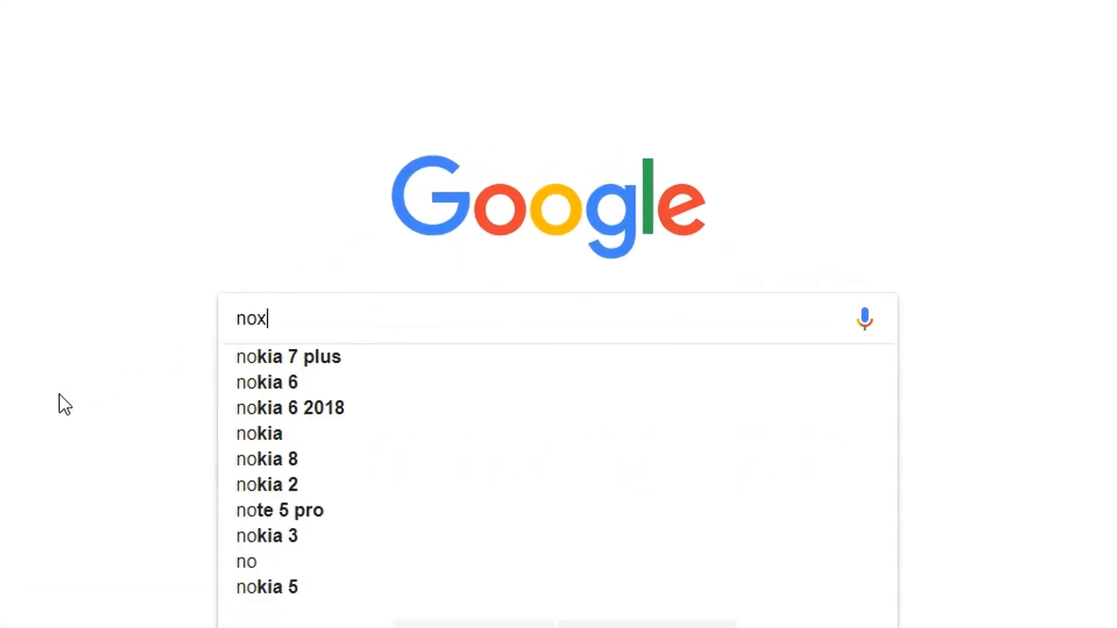
key("Return")
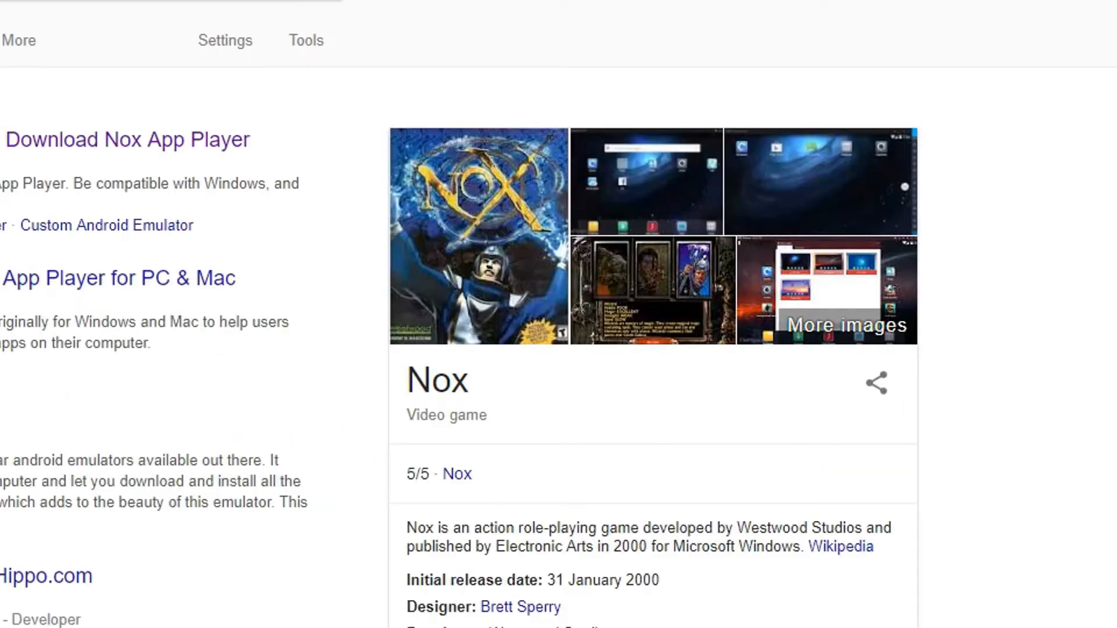
scroll("up", 3)
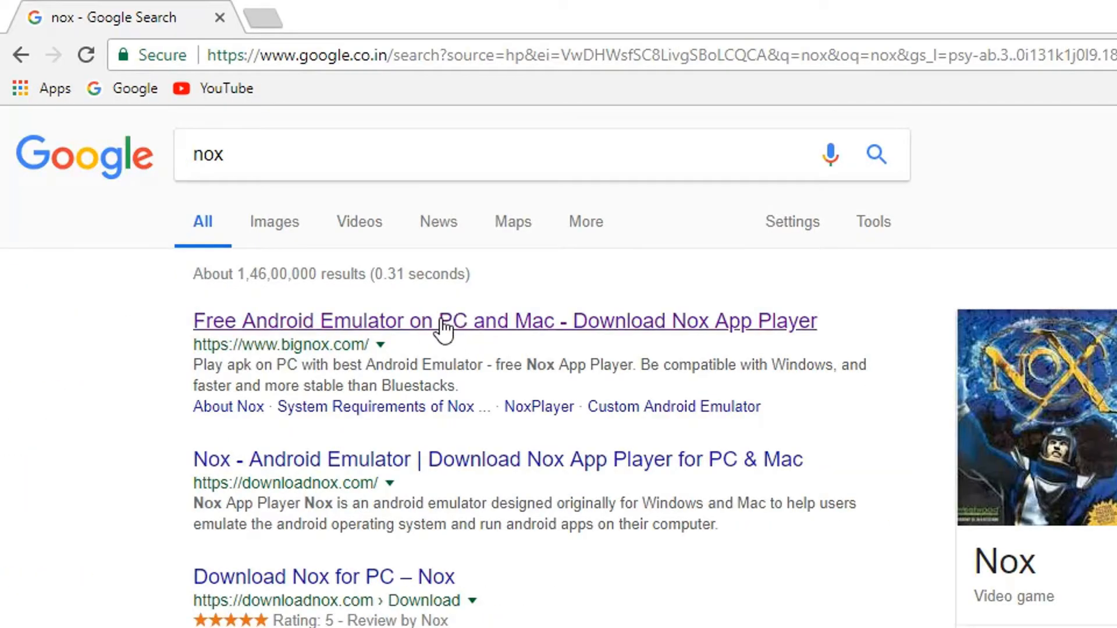
scroll("down", 3)
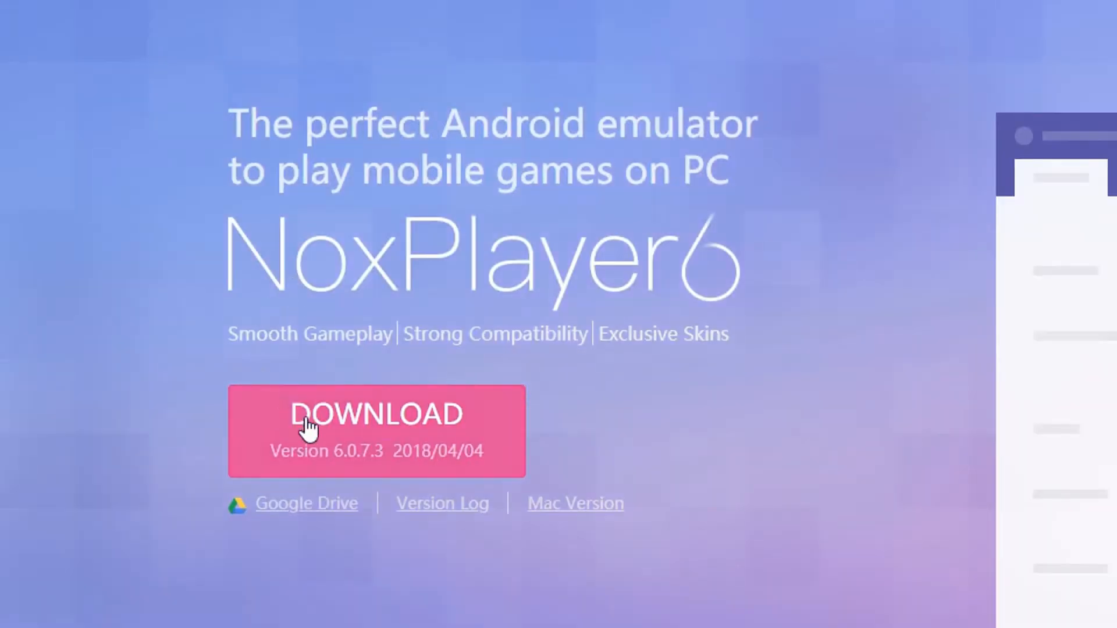
mouse_move(350, 439)
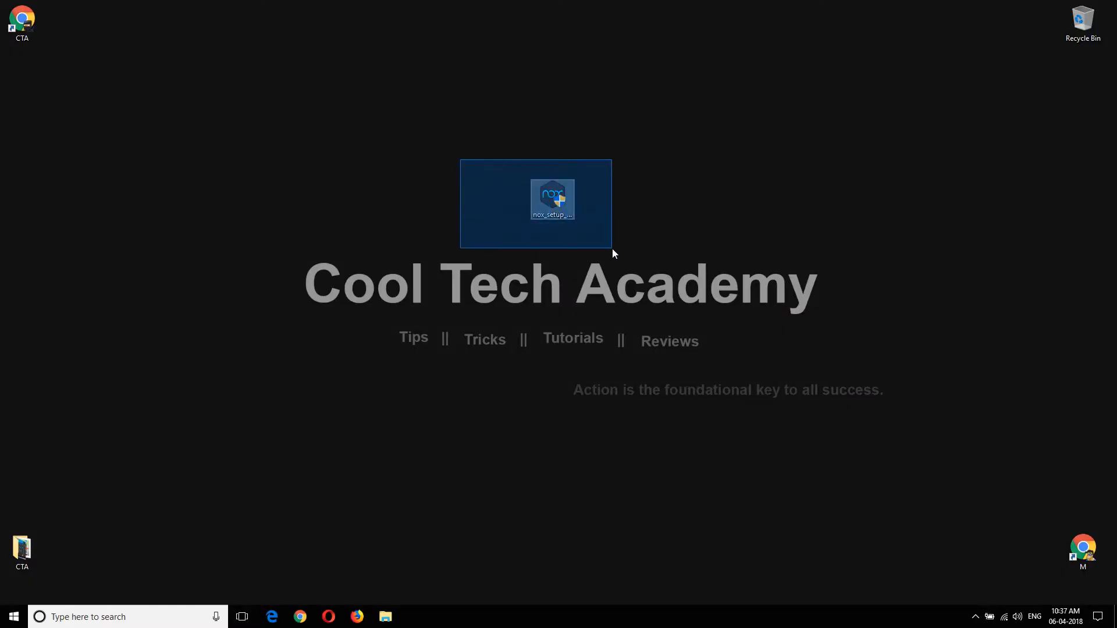
Step: Run the nox_setup installer file from the Windows desktop
left_click(600, 240)
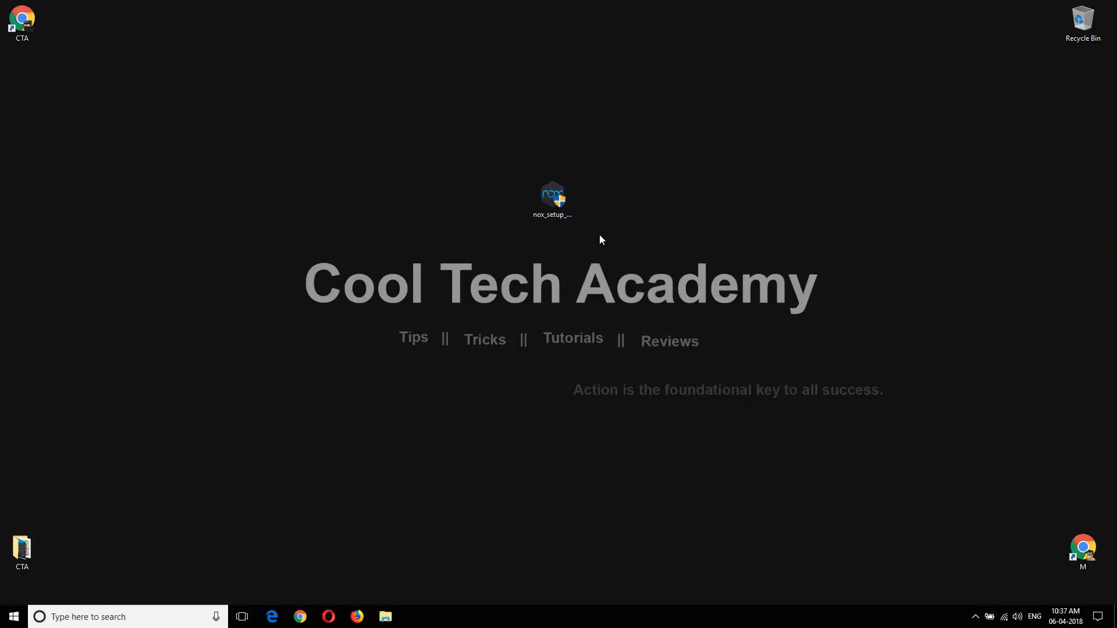
left_click(551, 201)
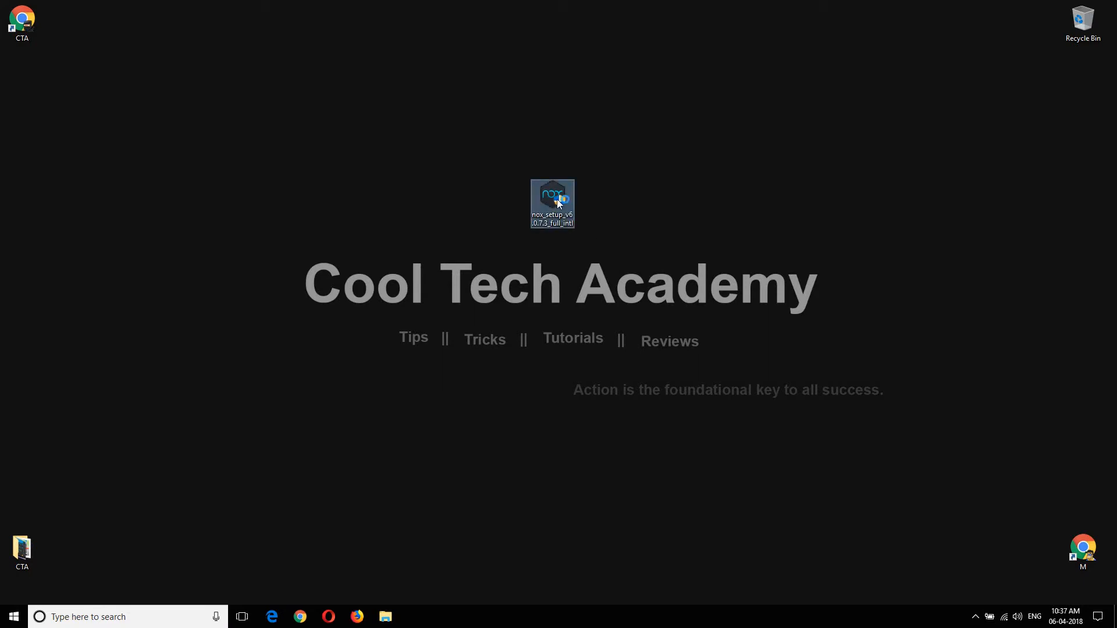
double_click(551, 203)
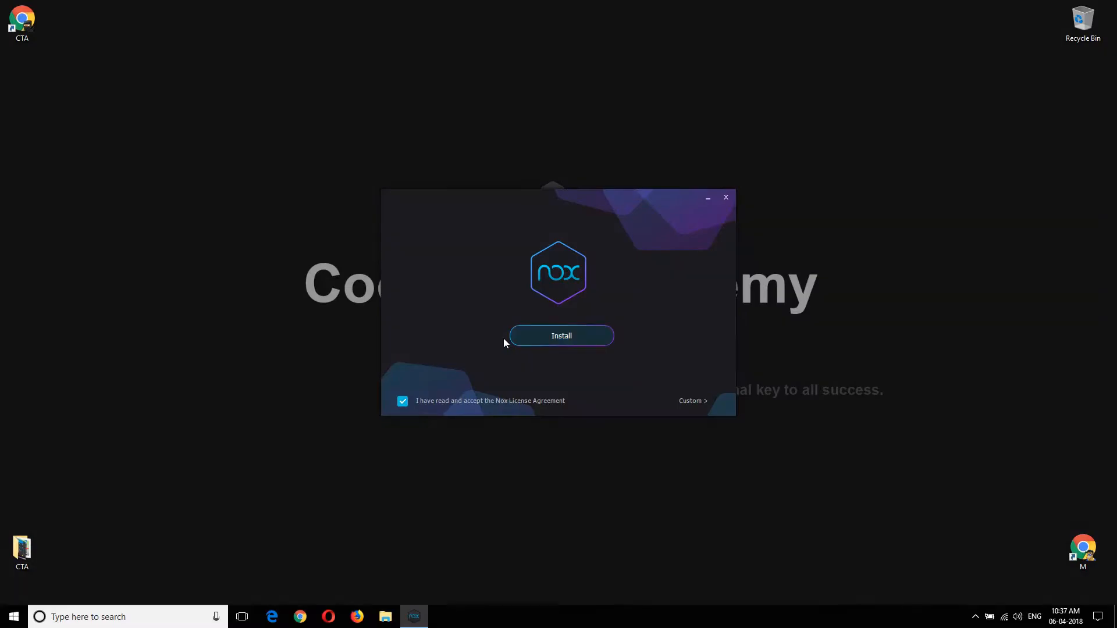
Step: Install Nox with the license agreement accepted and wait for completion
left_click(561, 336)
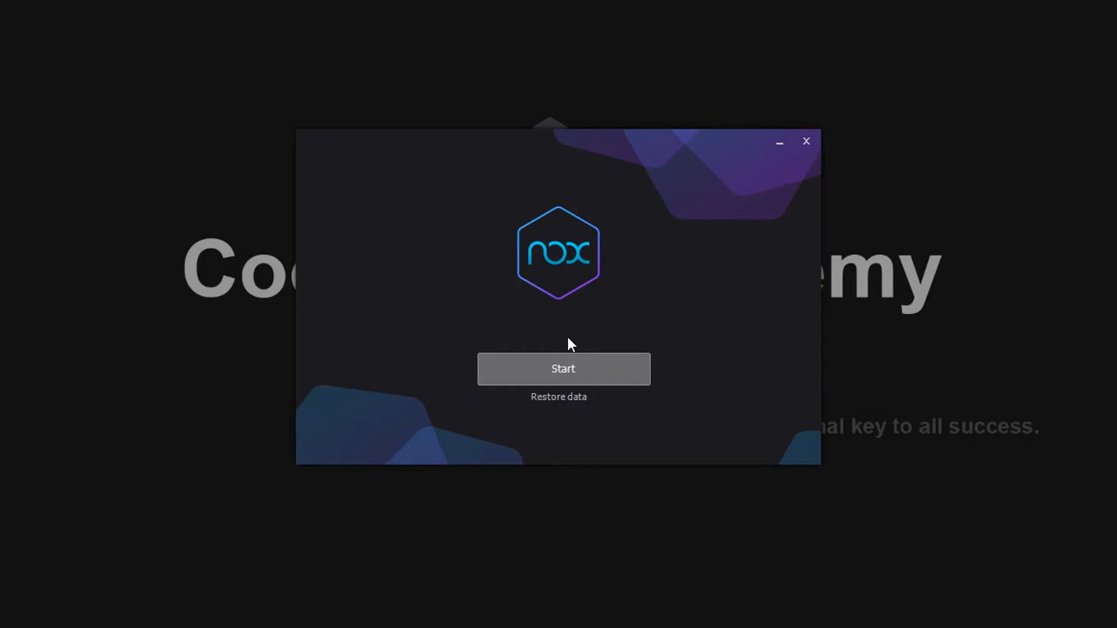
mouse_move(530, 318)
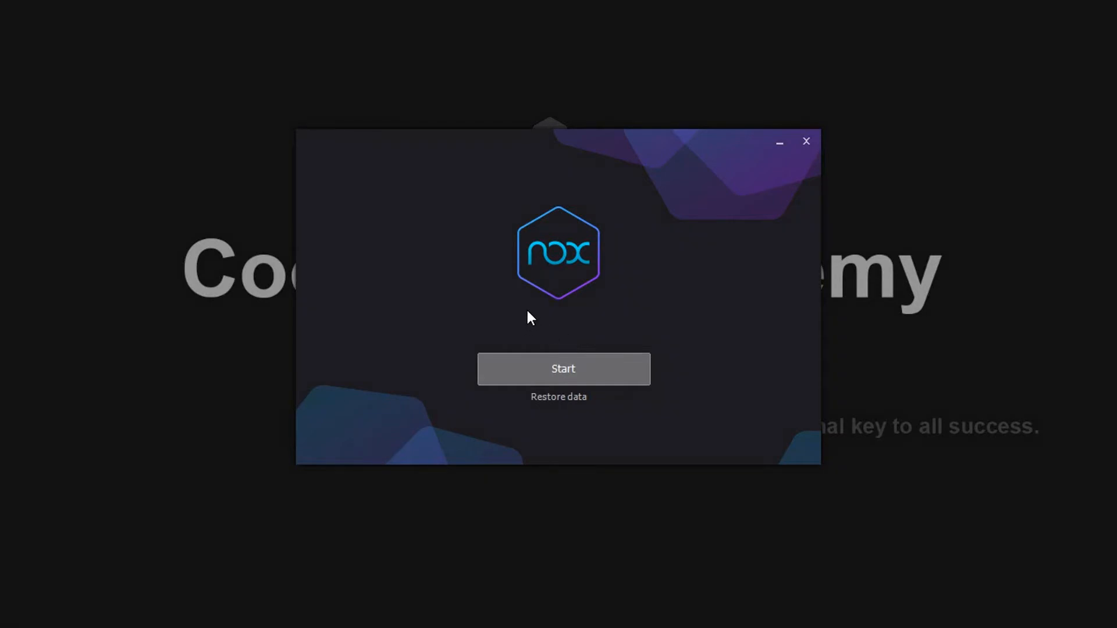
mouse_move(564, 369)
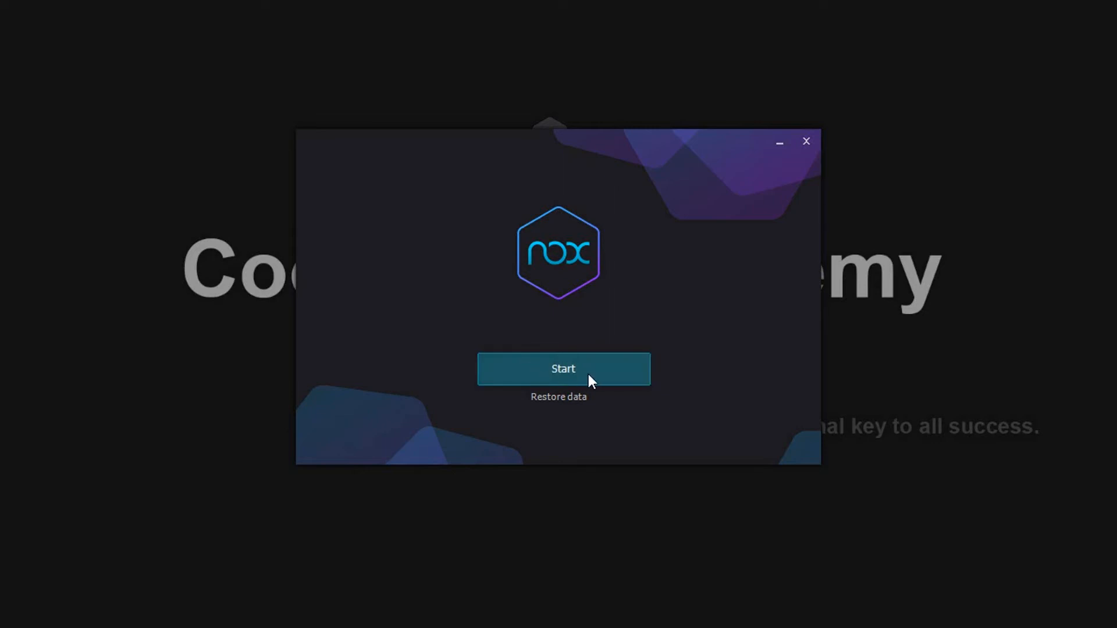
Step: Start NoxPlayer and dismiss the tutorials notice to reach the Android home screen
left_click(563, 368)
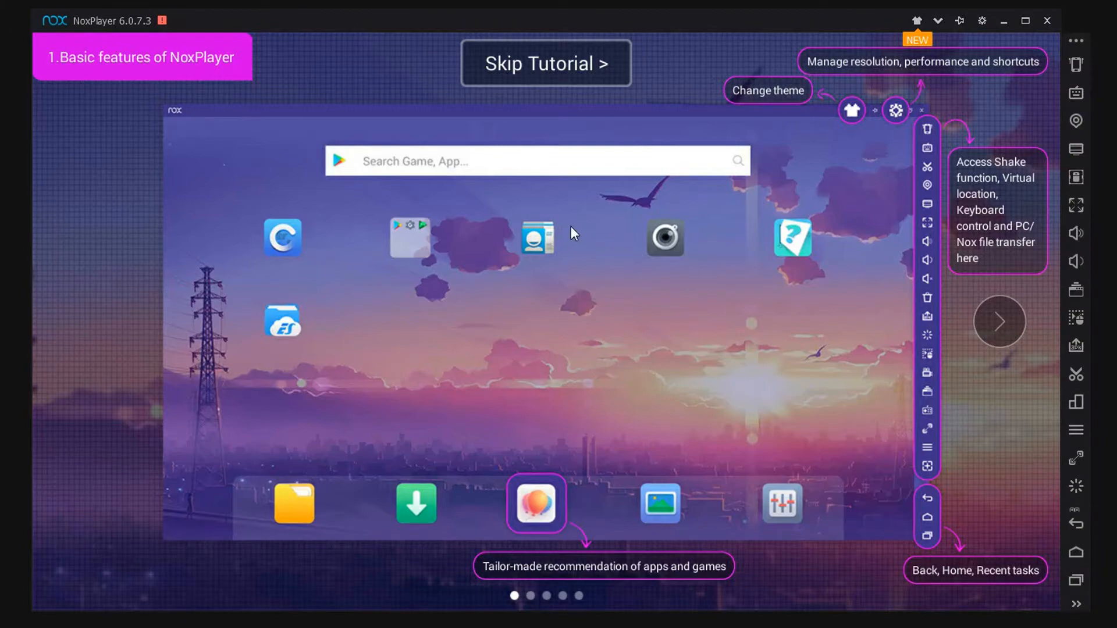
mouse_move(557, 75)
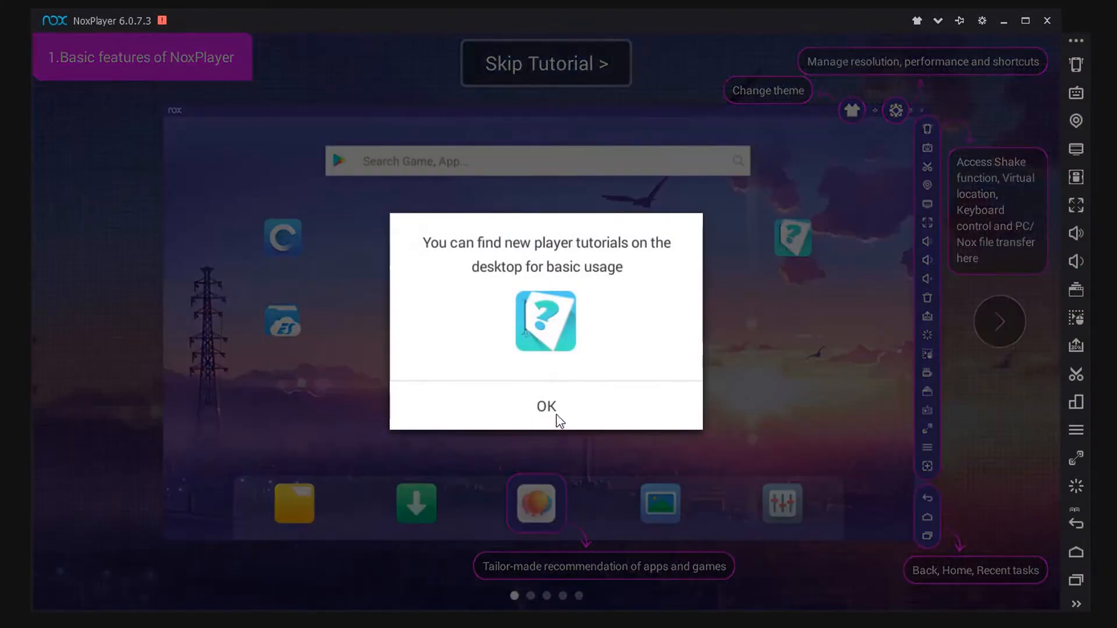
left_click(546, 407)
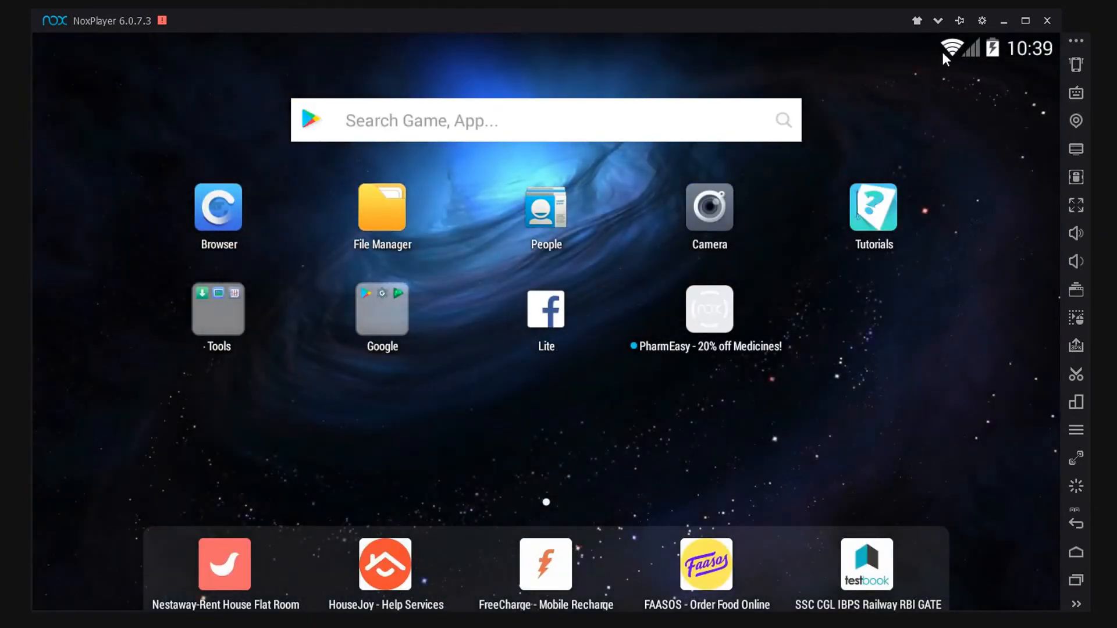
mouse_move(609, 337)
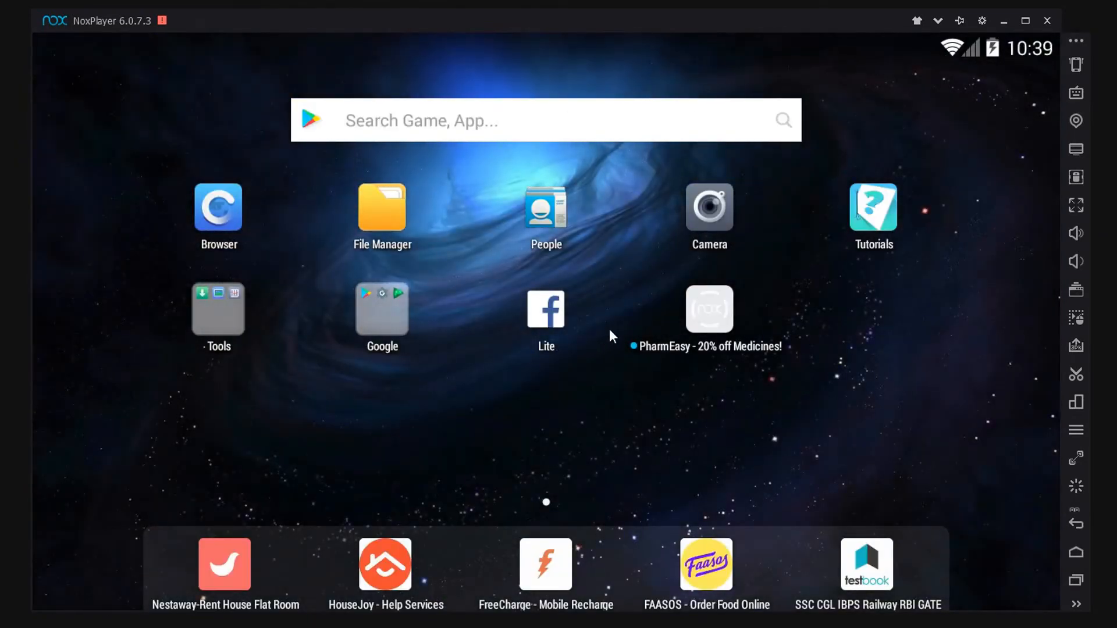
mouse_move(927, 207)
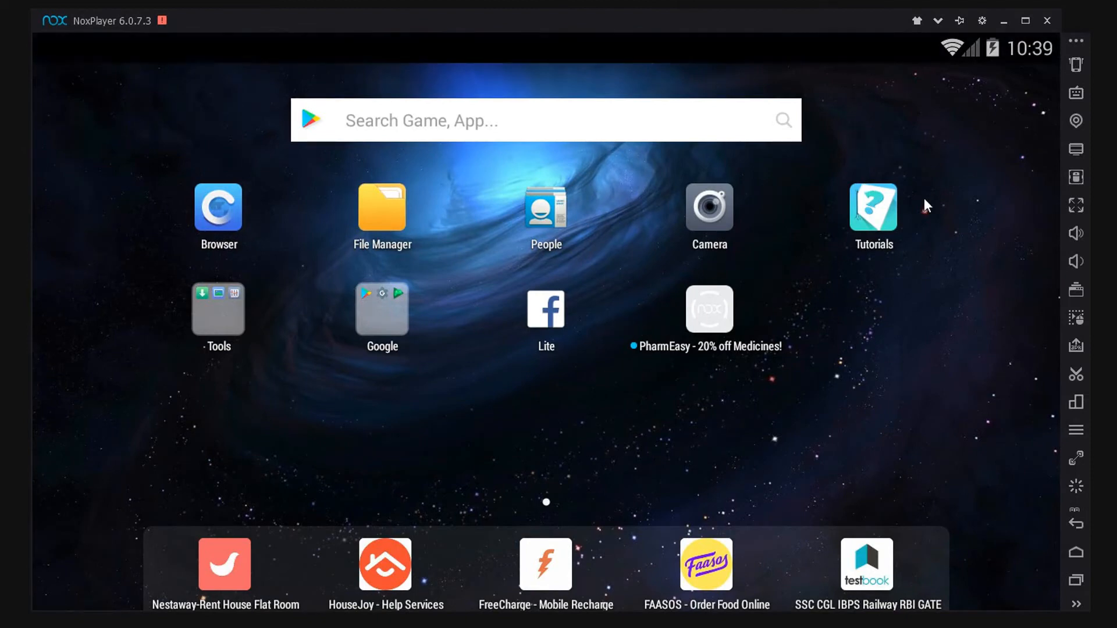
mouse_move(893, 194)
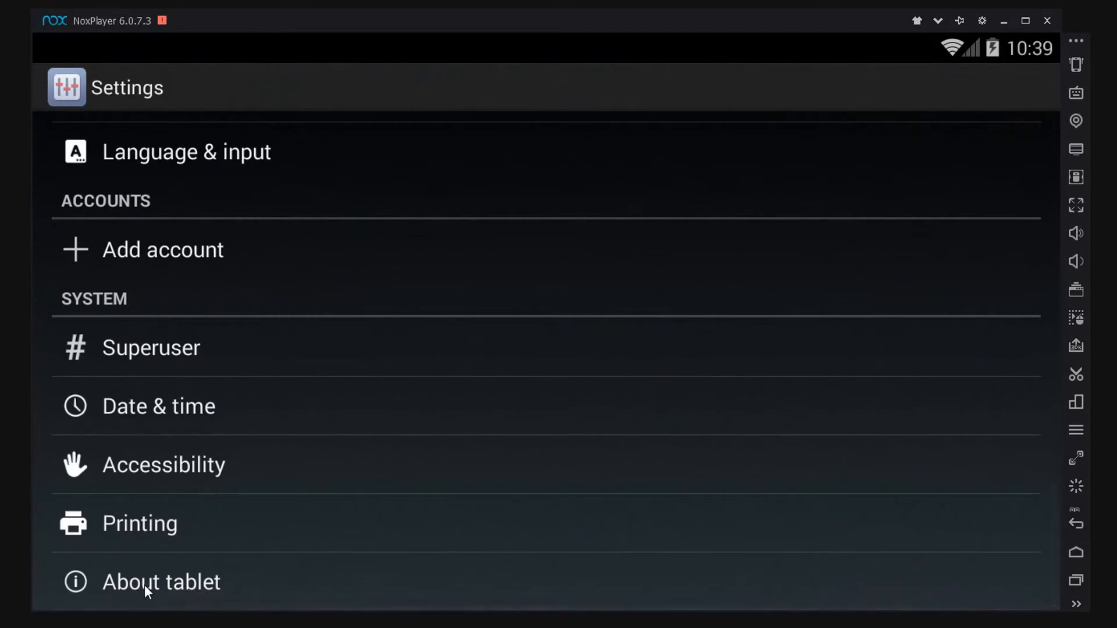
Step: Show the About tablet page in Settings, revealing Android version 4.4.2
left_click(161, 582)
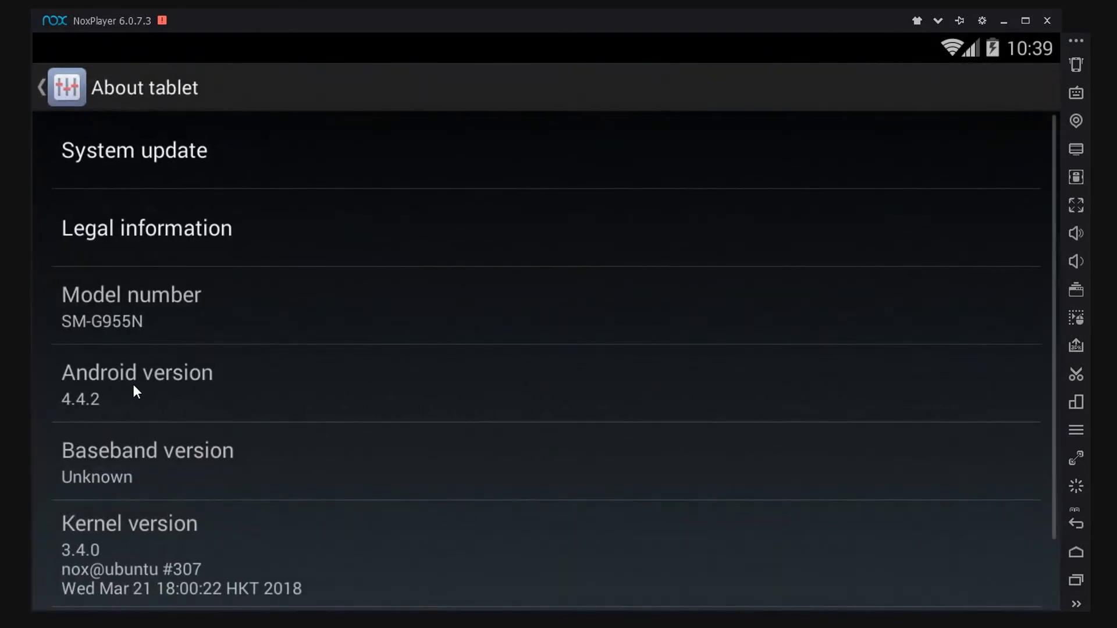
mouse_move(94, 415)
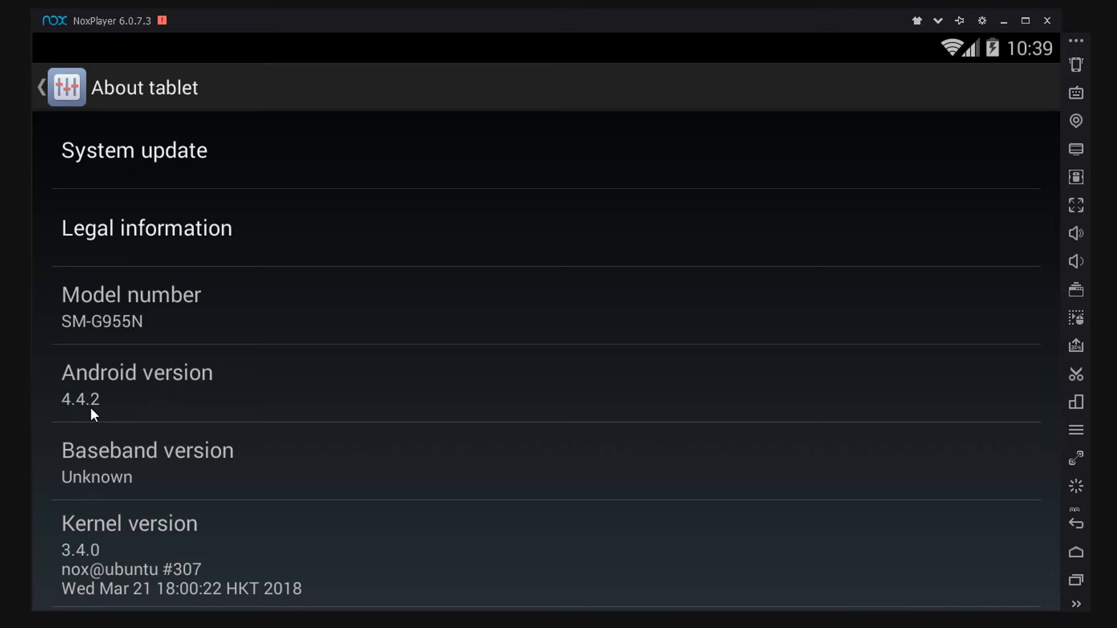
mouse_move(1048, 20)
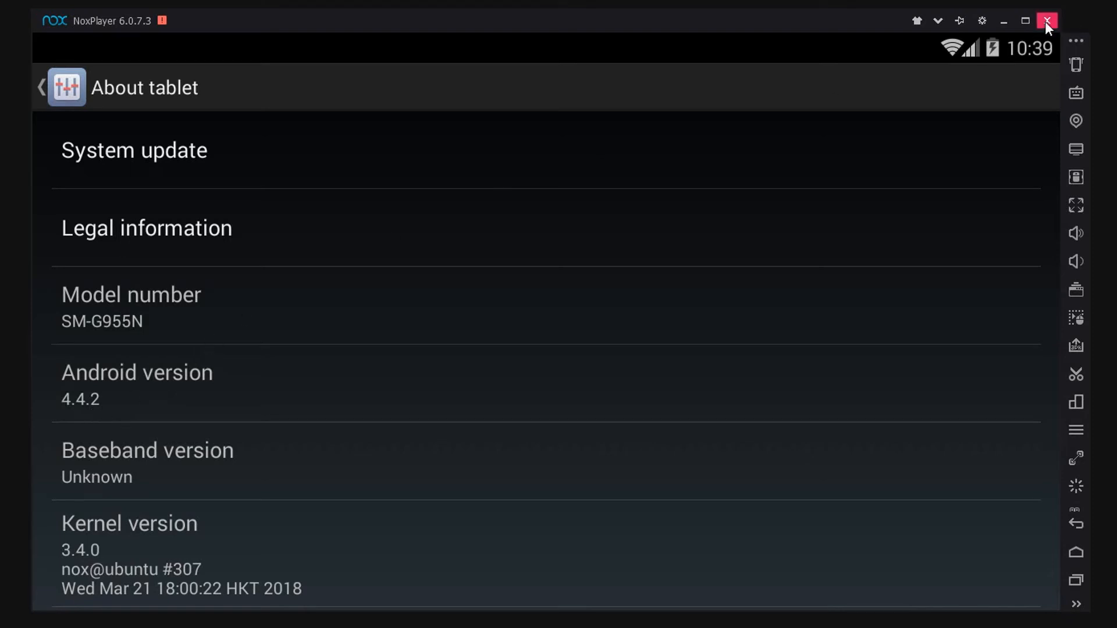
Step: Close the NoxPlayer emulator window
left_click(1046, 20)
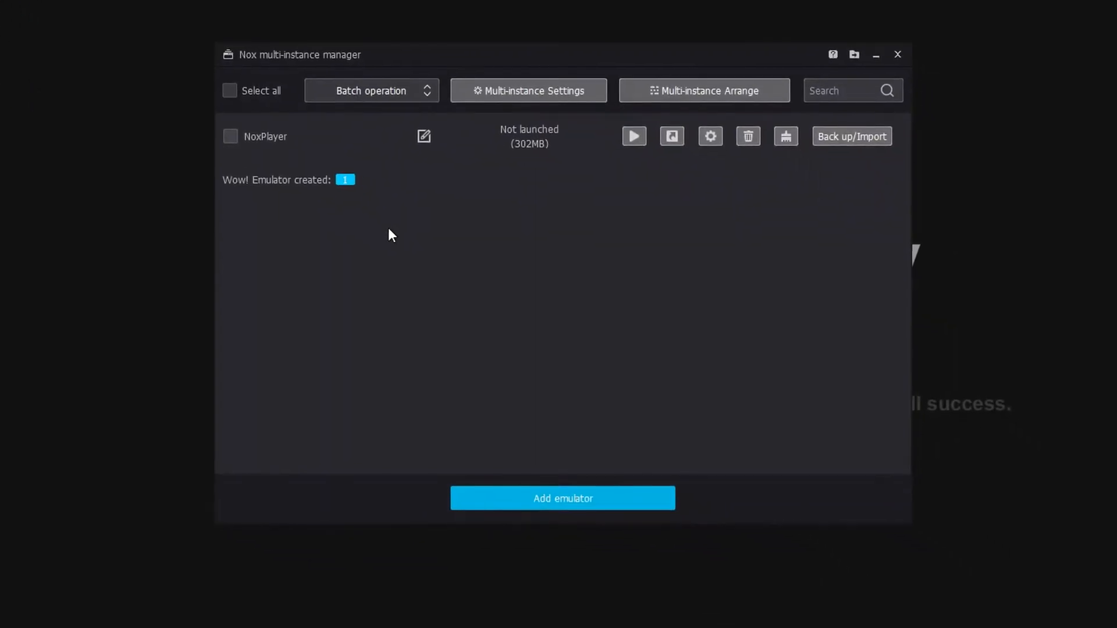
mouse_move(503, 475)
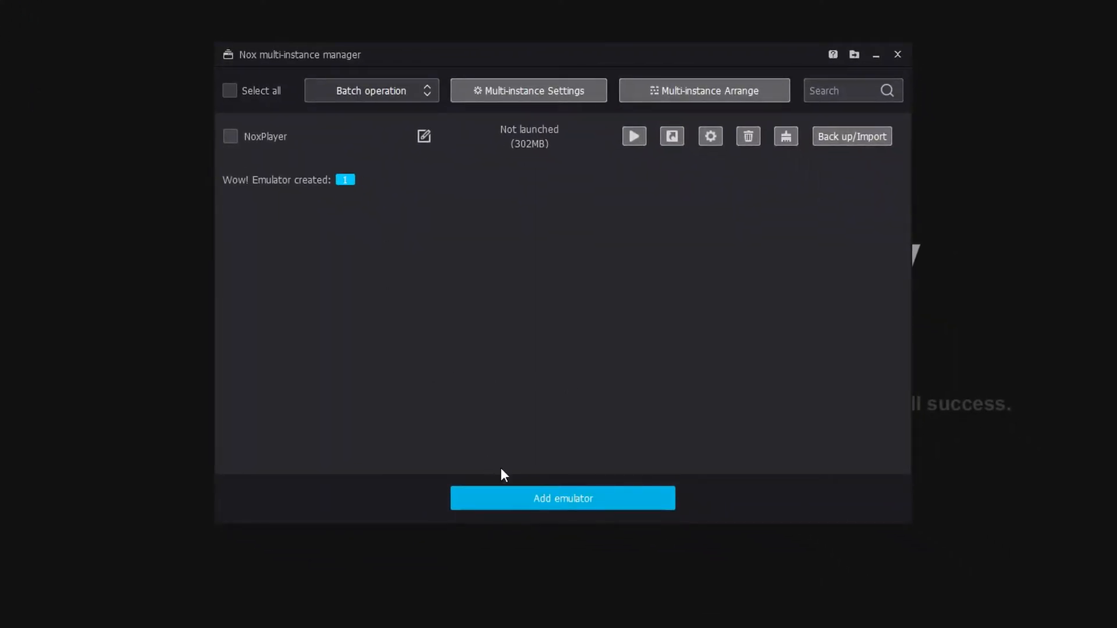
Step: Add a new Android 5.1.1 emulator in the multi-instance manager and let it download
left_click(562, 499)
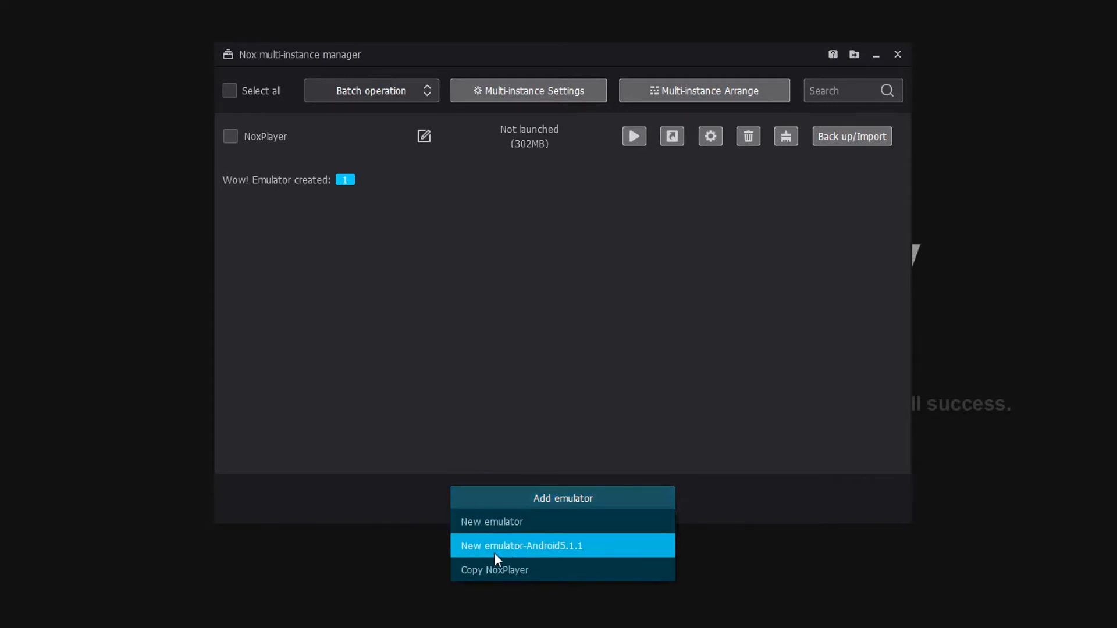
mouse_move(580, 558)
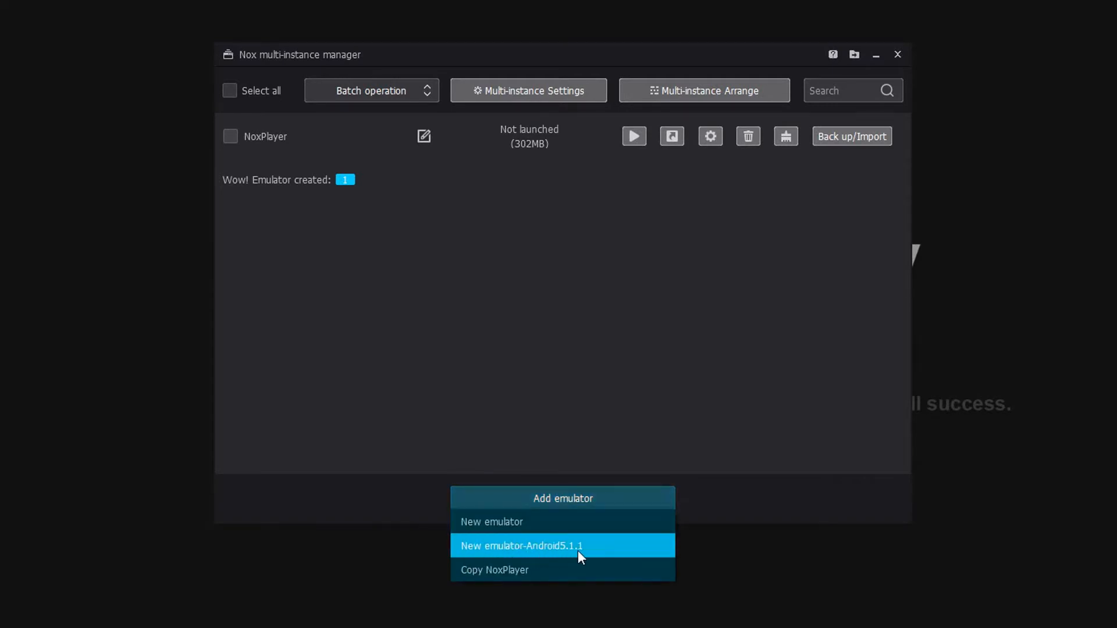
left_click(562, 546)
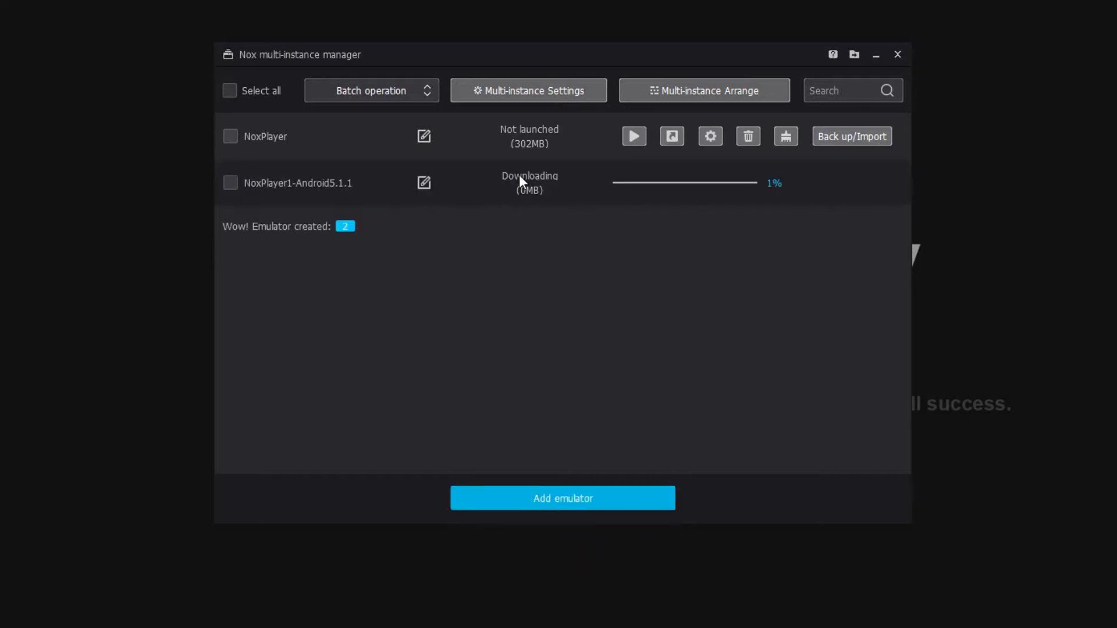
mouse_move(736, 212)
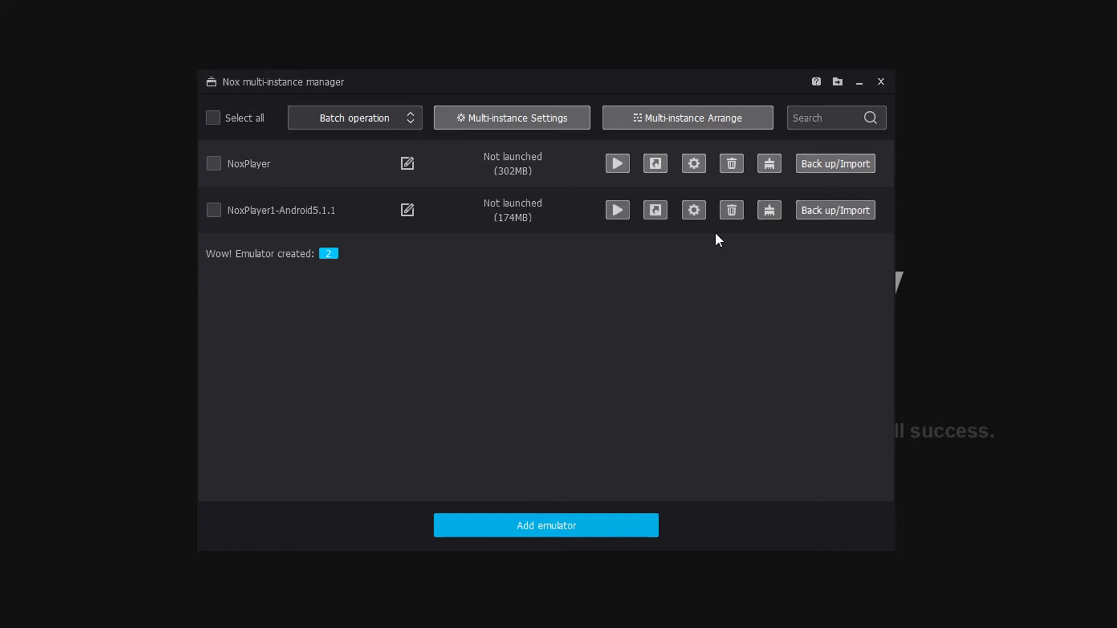
mouse_move(702, 244)
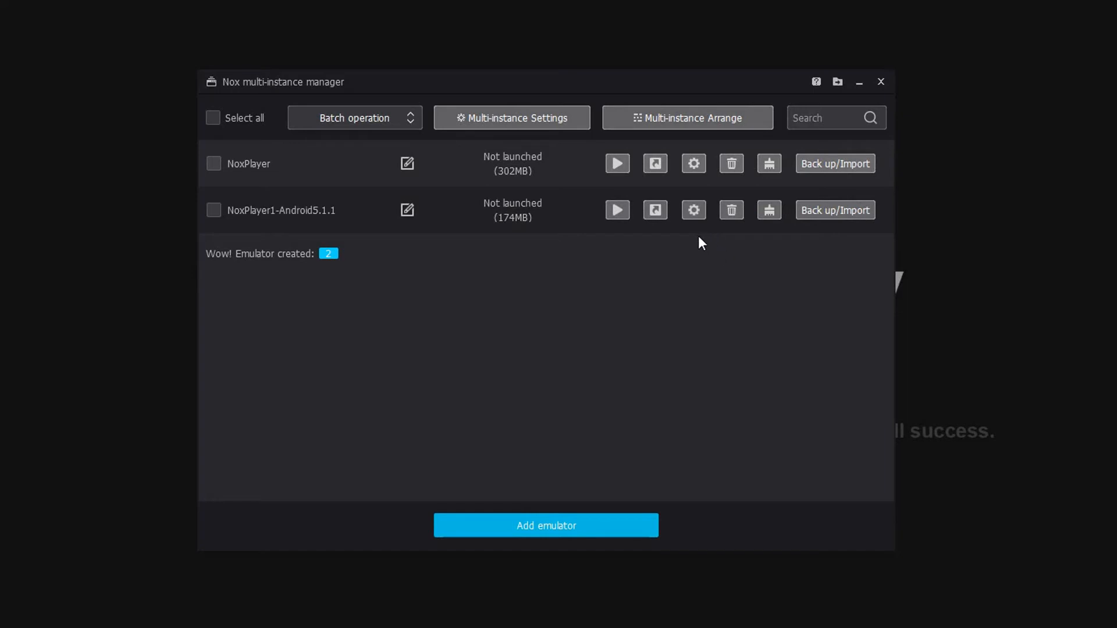
mouse_move(625, 237)
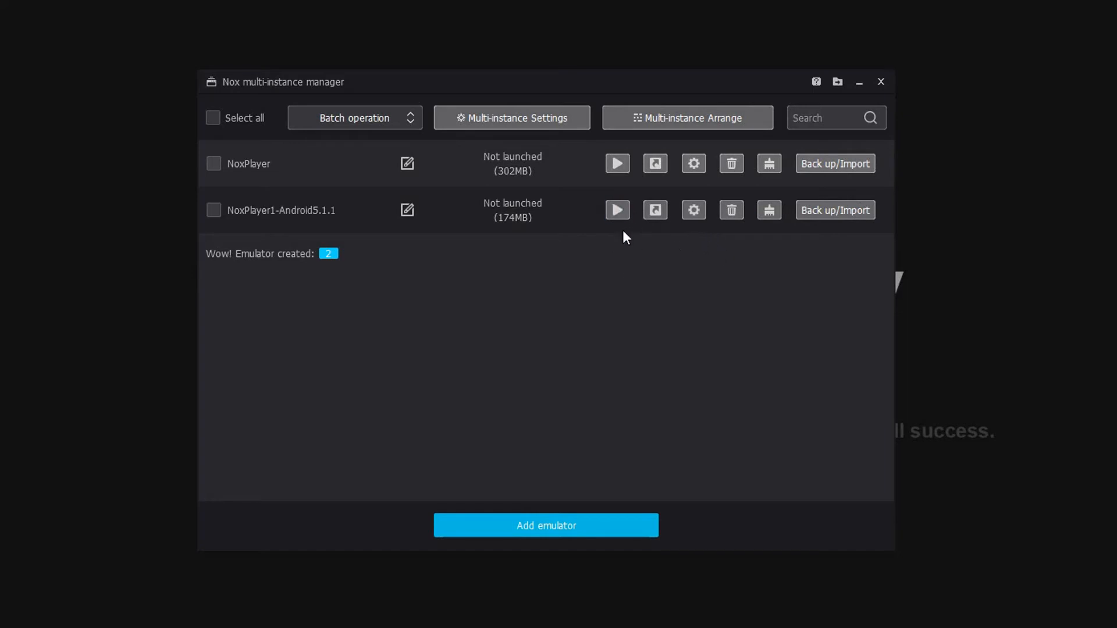
Step: Launch the NoxPlayer1-Android5.1.1 instance from the multi-instance manager
left_click(617, 209)
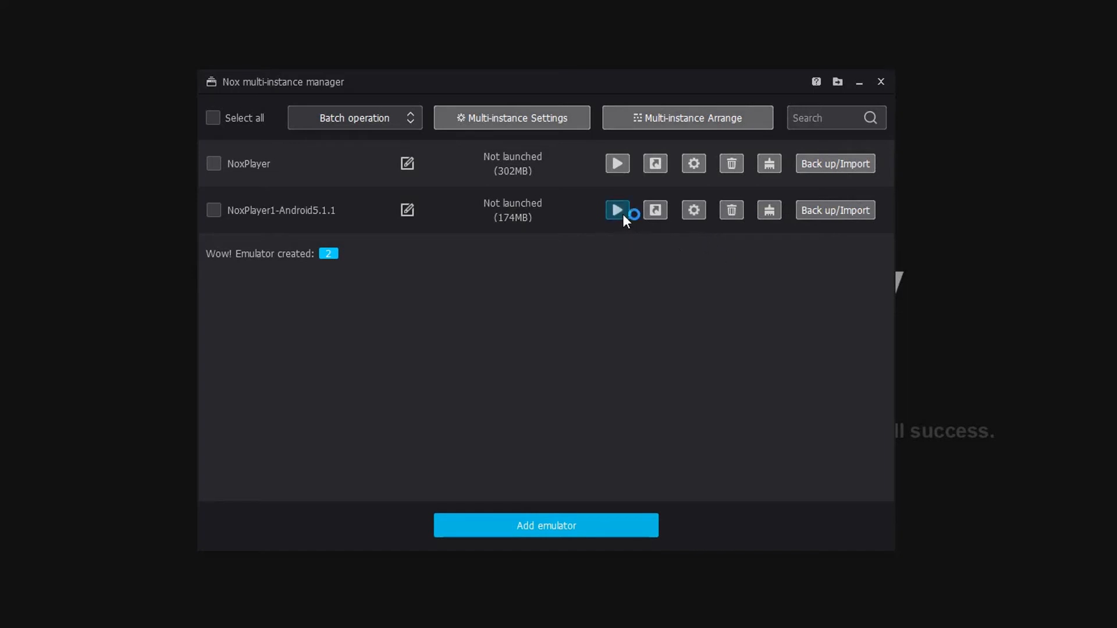
left_click(617, 209)
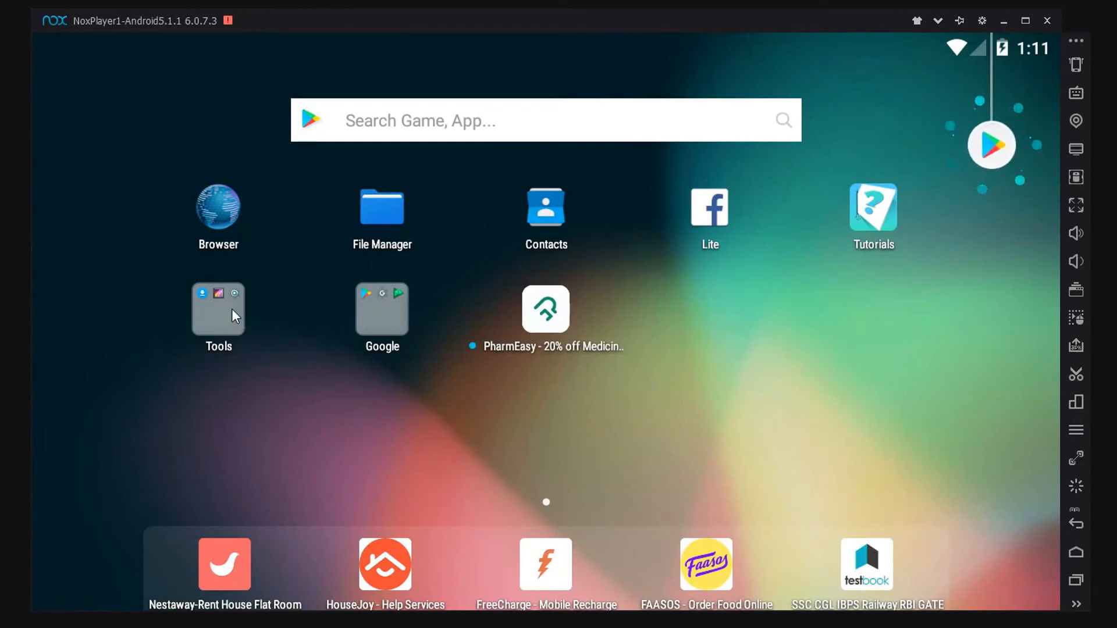
left_click(217, 310)
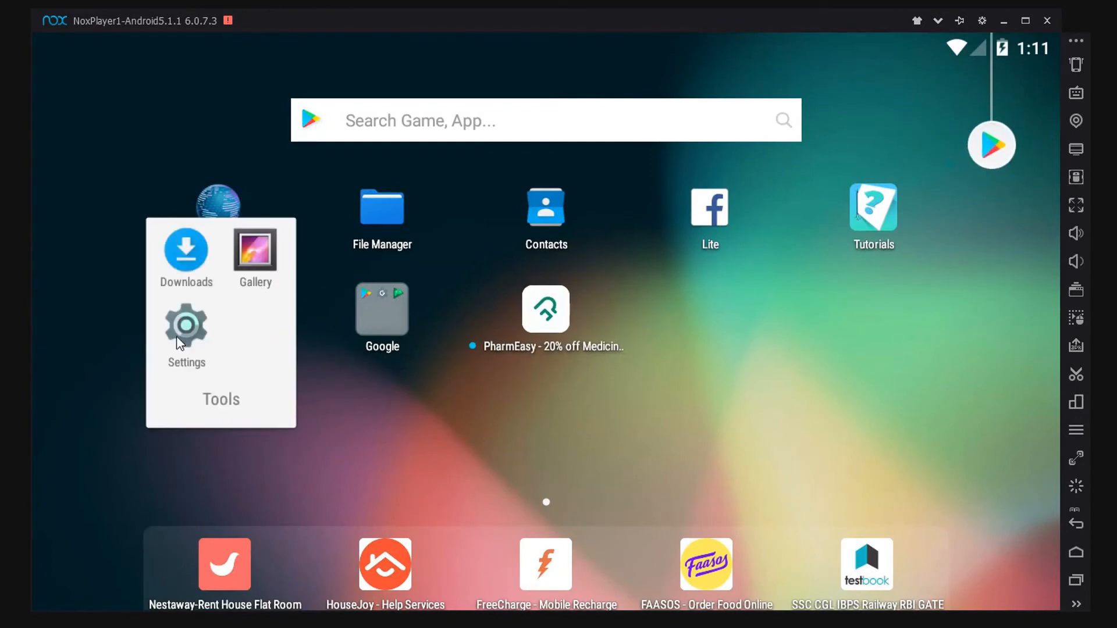
left_click(186, 328)
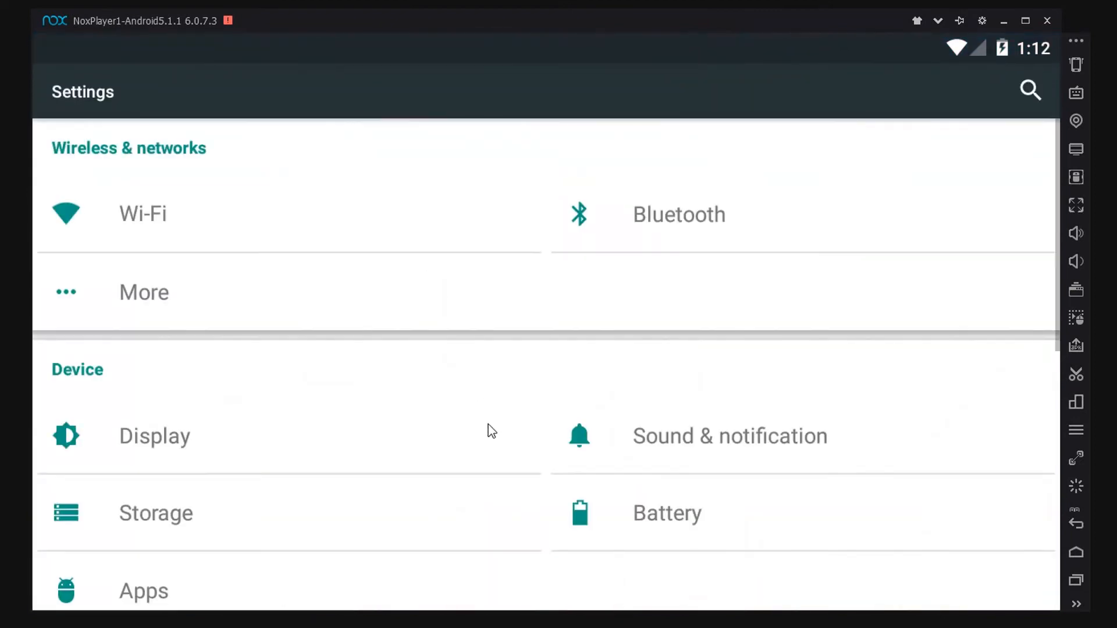
scroll("down", 3)
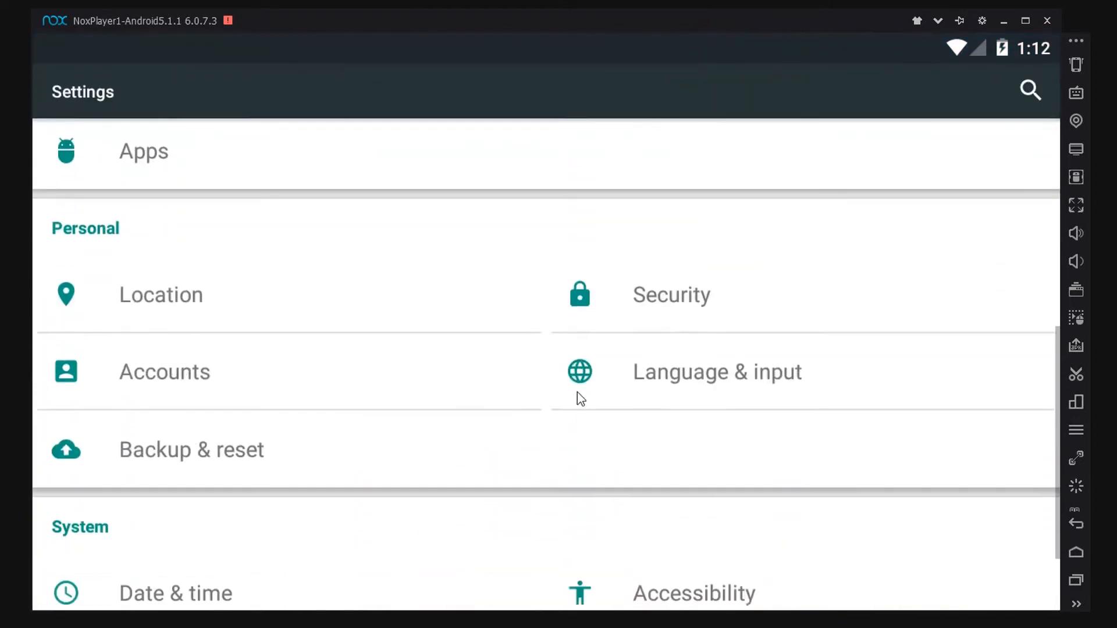
scroll("down", 3)
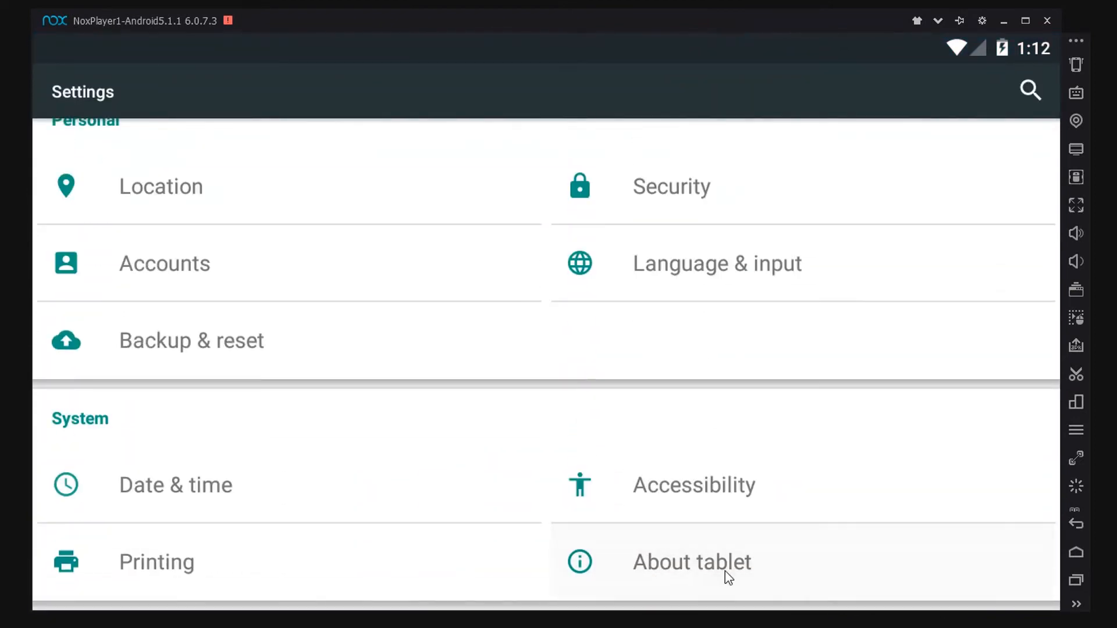
left_click(692, 562)
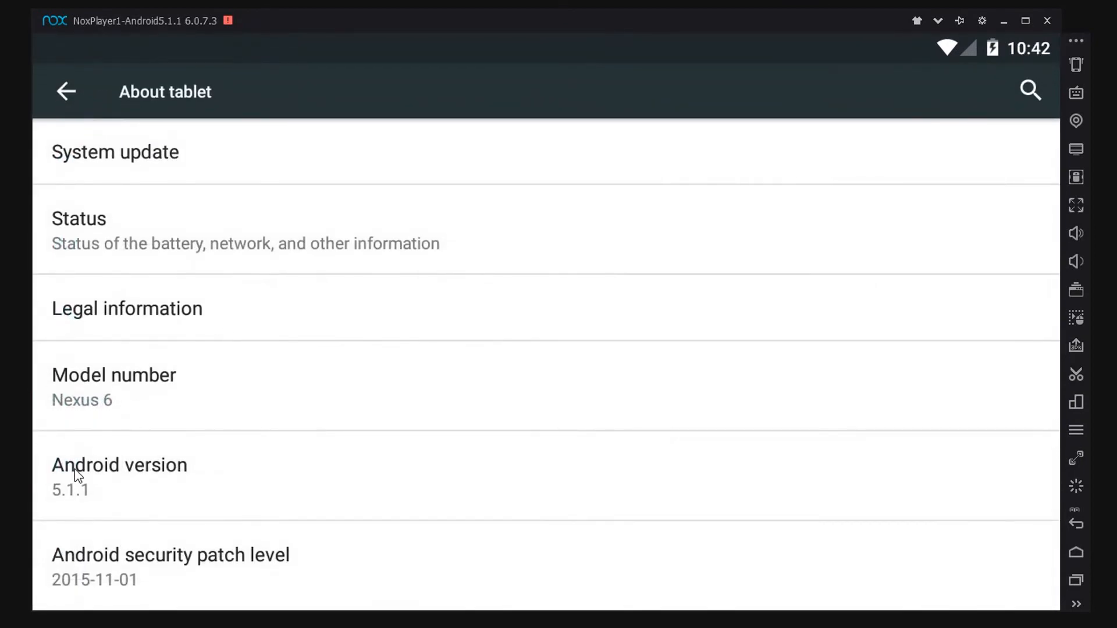
mouse_move(156, 504)
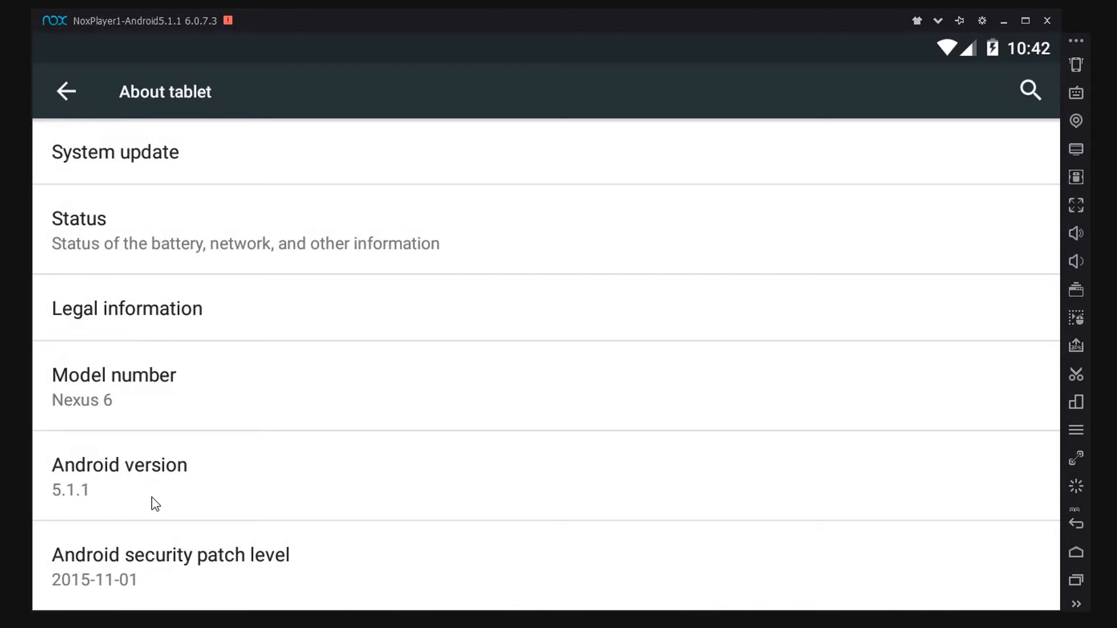
mouse_move(701, 547)
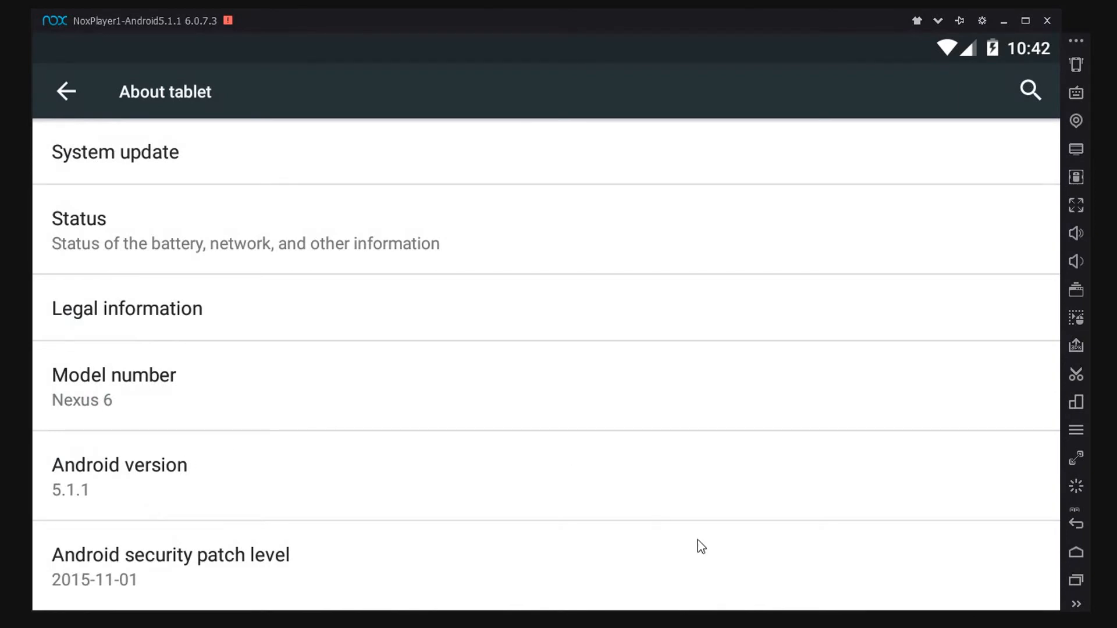
left_click(1075, 552)
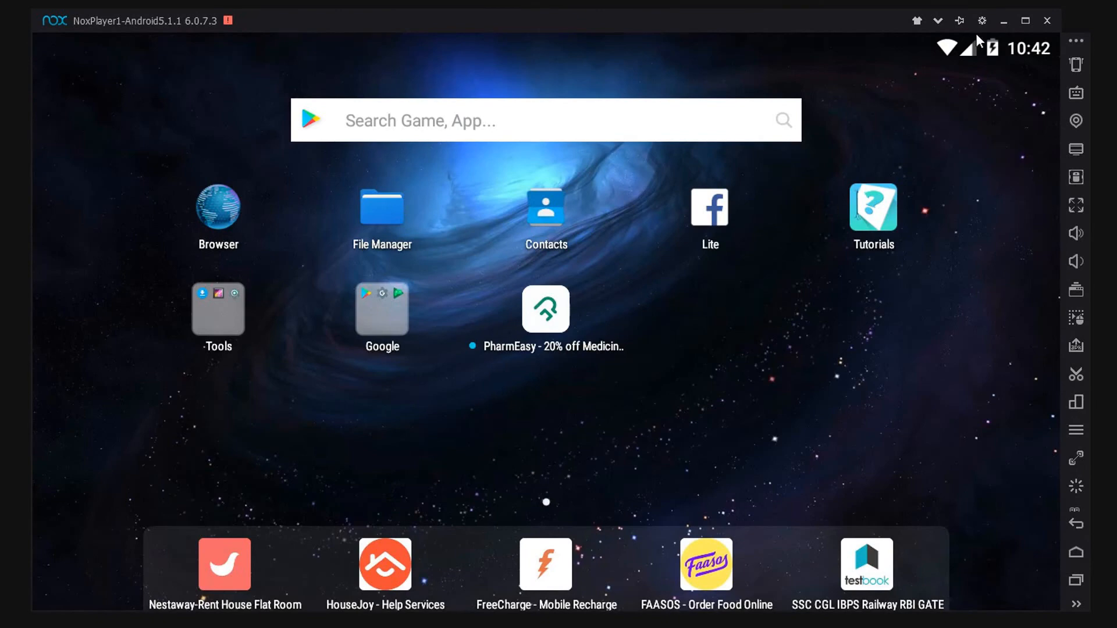
mouse_move(982, 20)
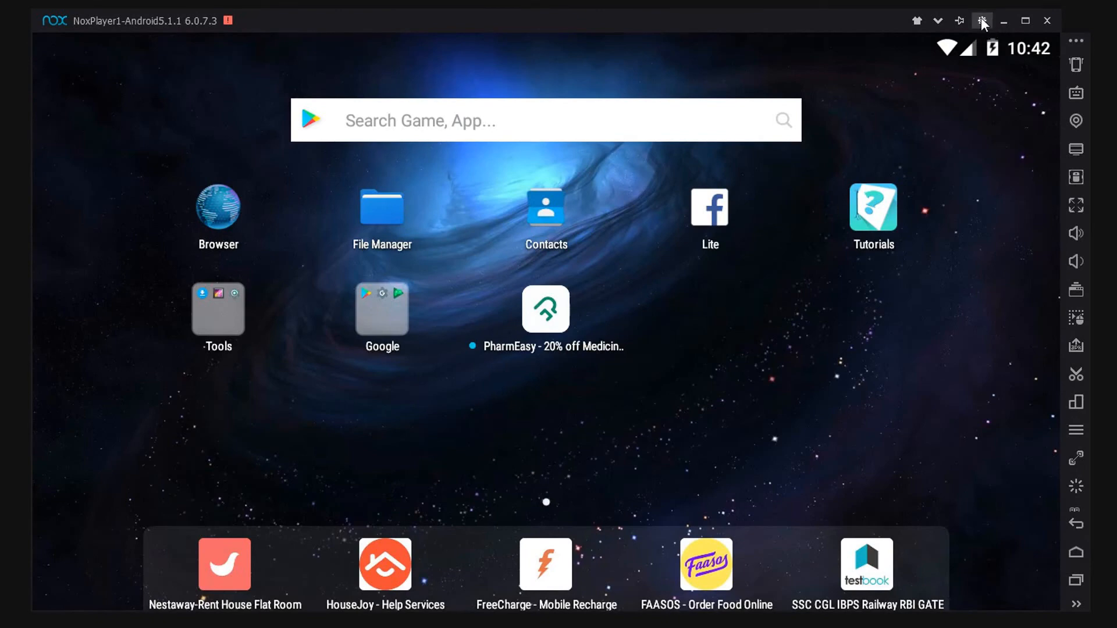
Step: Enable Root startup in system settings, save, restart and relaunch the Android 5.1.1 instance
left_click(982, 19)
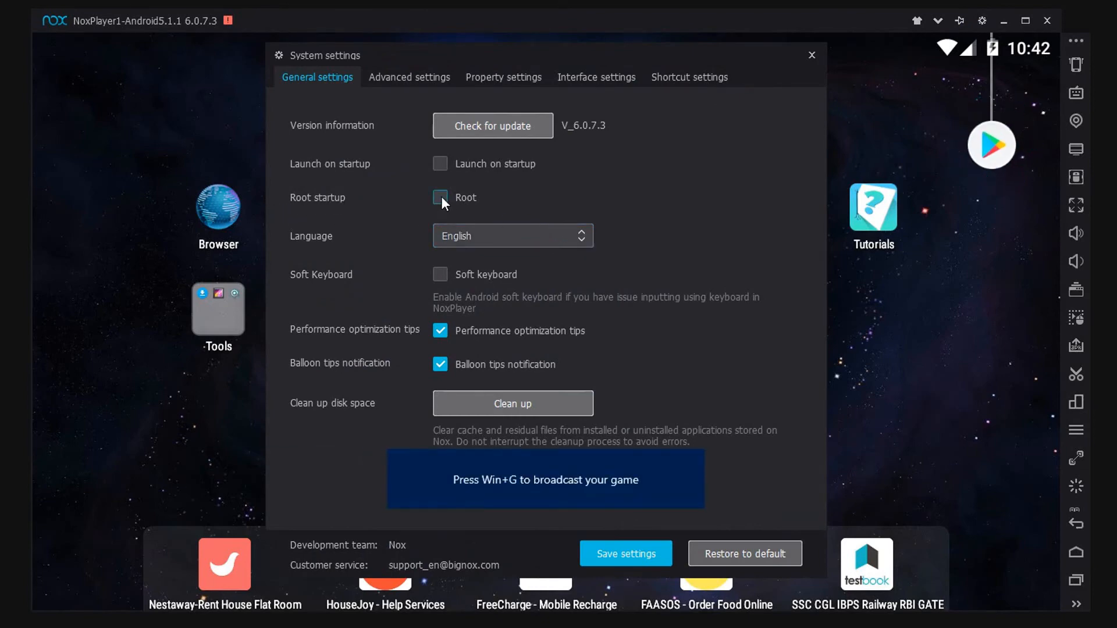
left_click(440, 198)
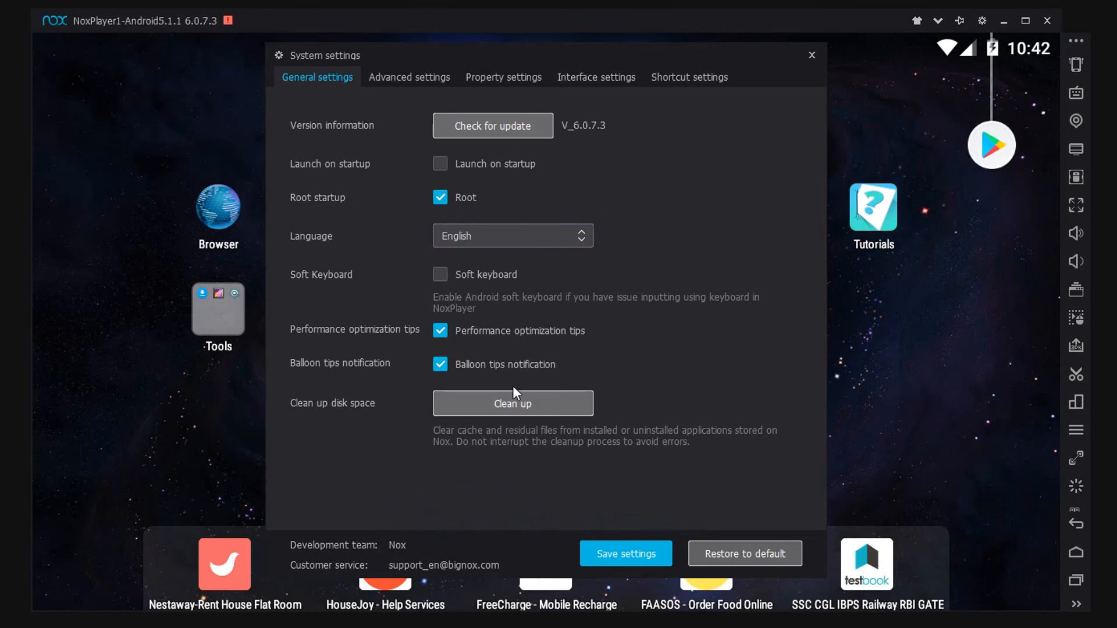
left_click(625, 554)
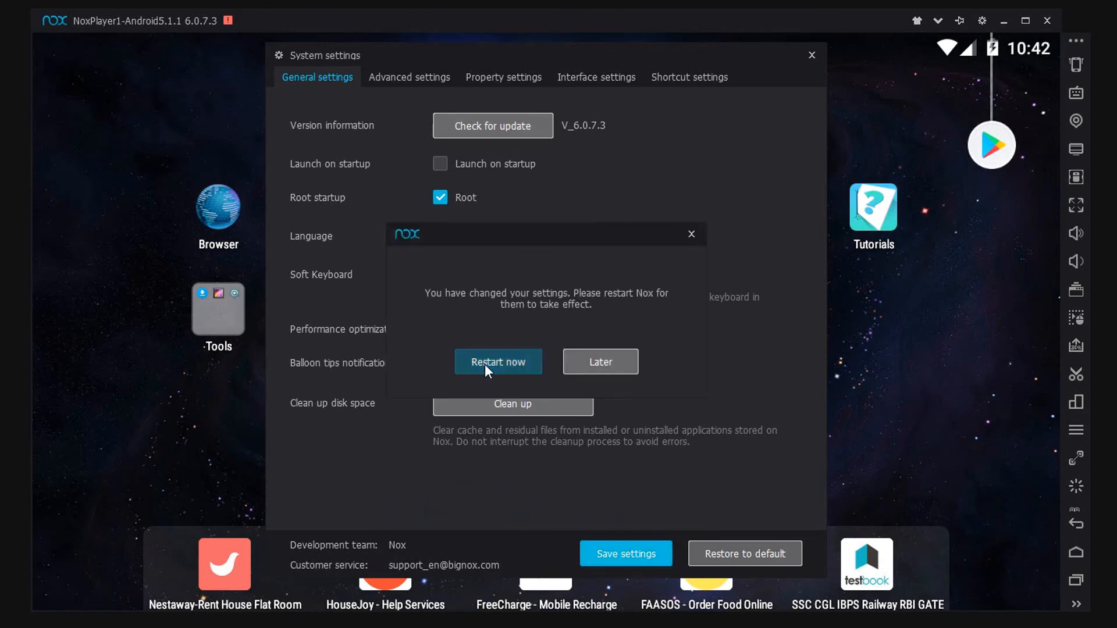
left_click(498, 362)
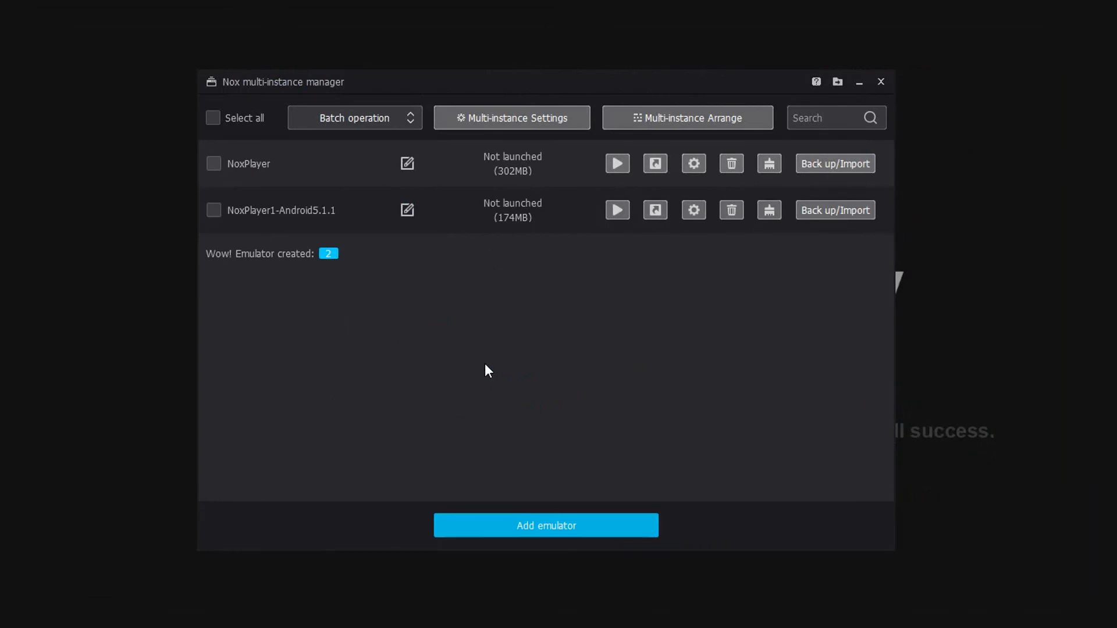
left_click(617, 210)
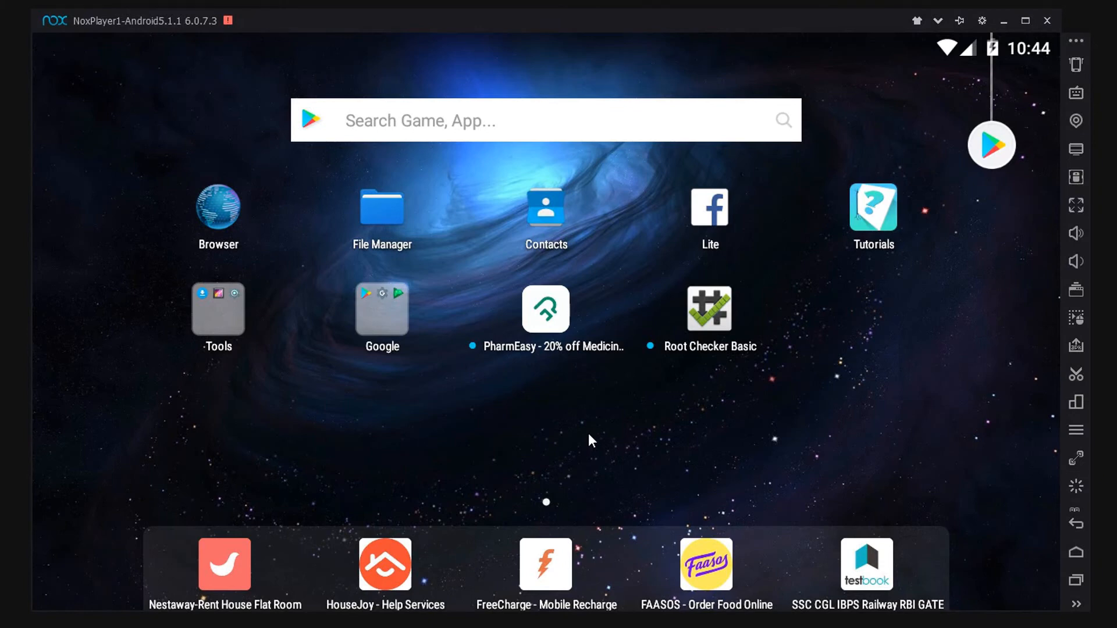
mouse_move(702, 428)
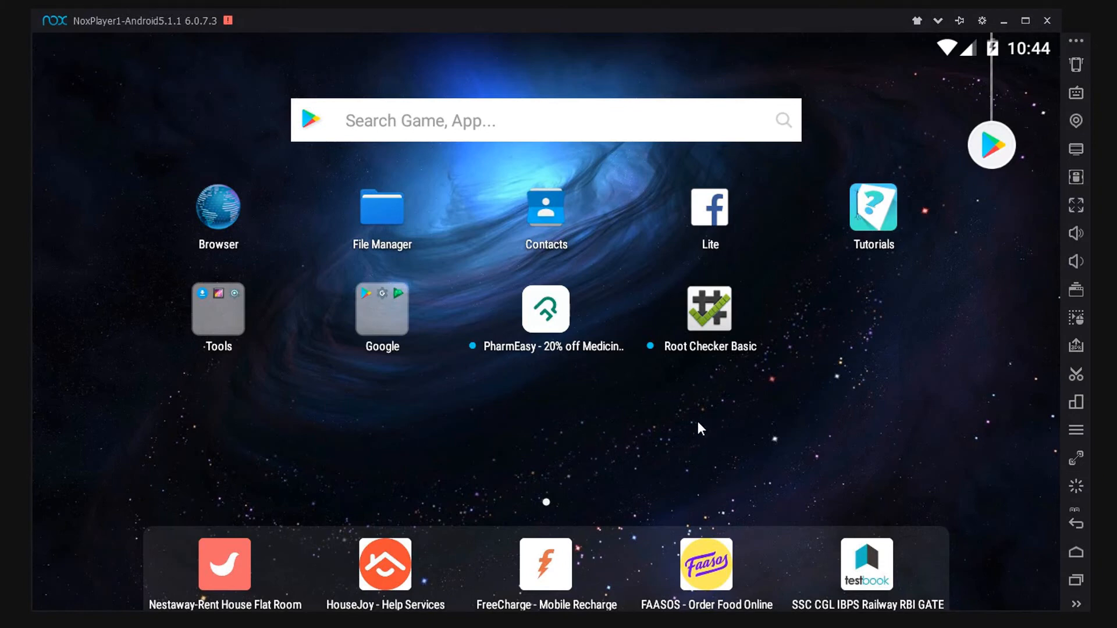
mouse_move(720, 318)
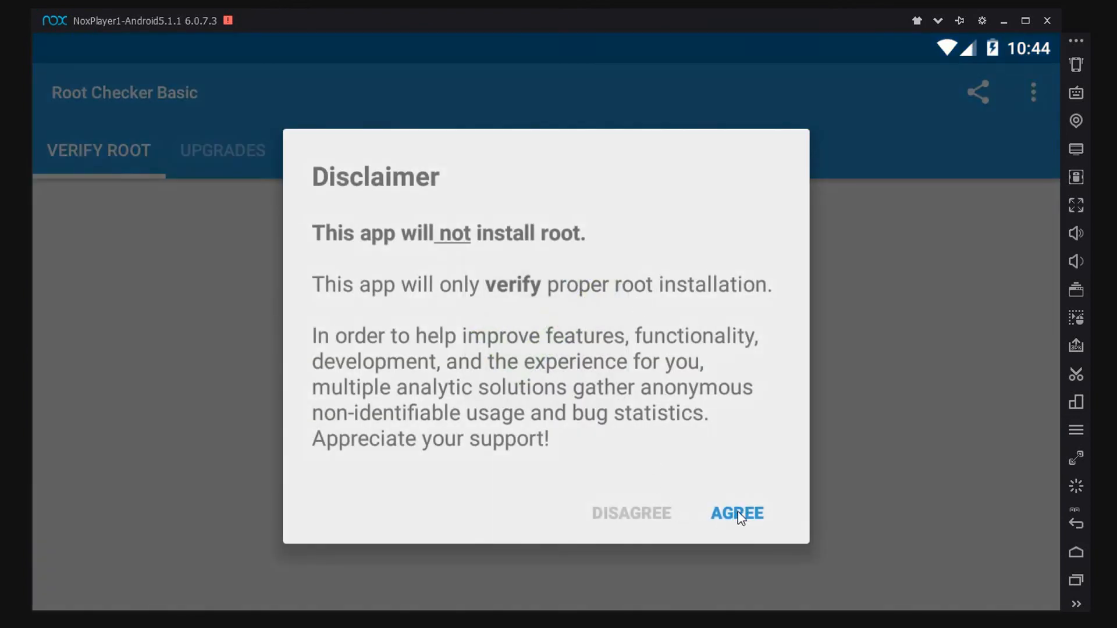
Step: Verify root in Root Checker Basic, granting Superuser access, then return to the home screen
left_click(737, 514)
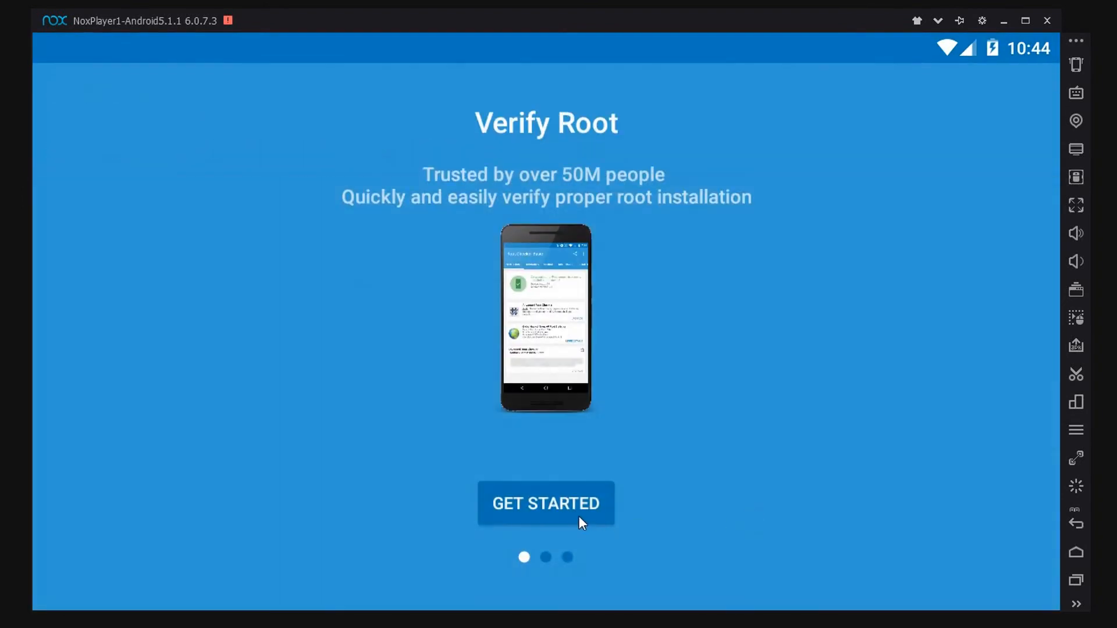
left_click(546, 502)
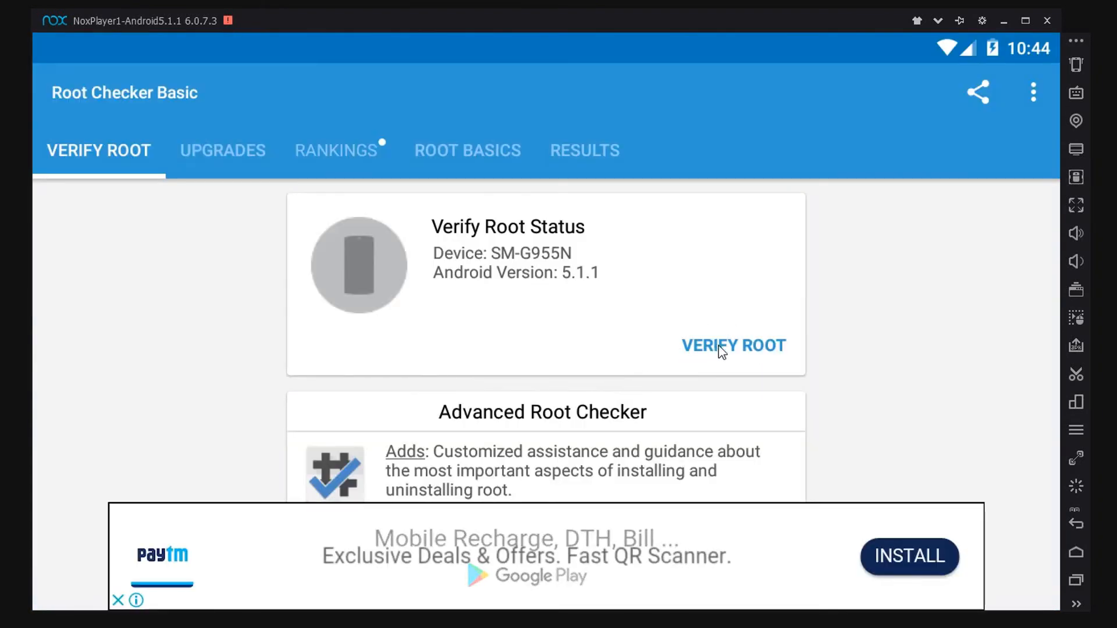
left_click(733, 346)
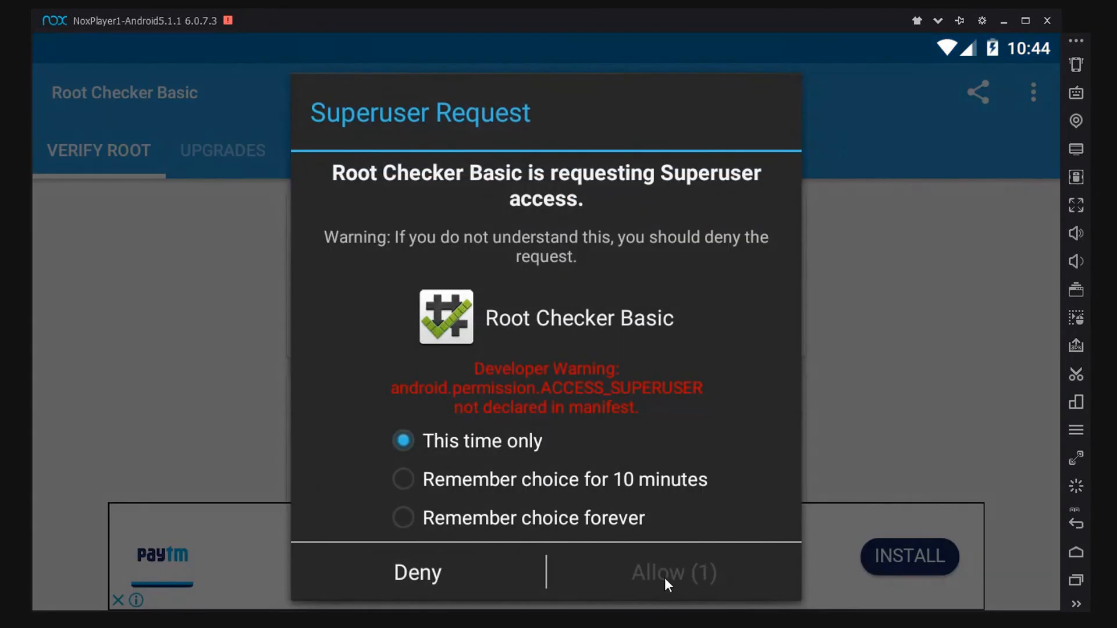
left_click(671, 573)
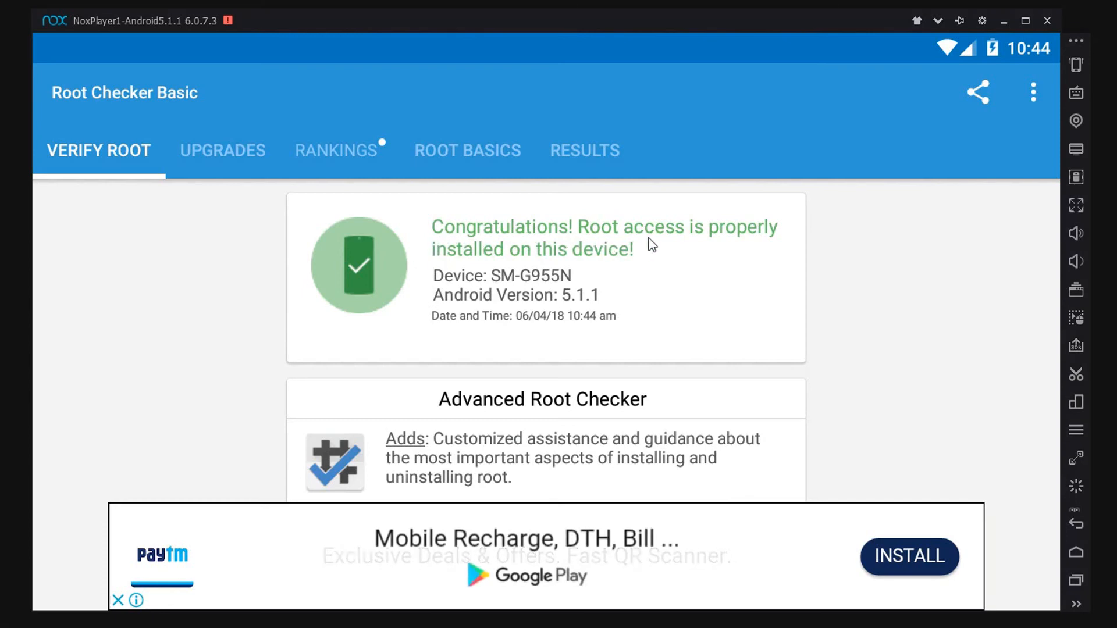
mouse_move(777, 253)
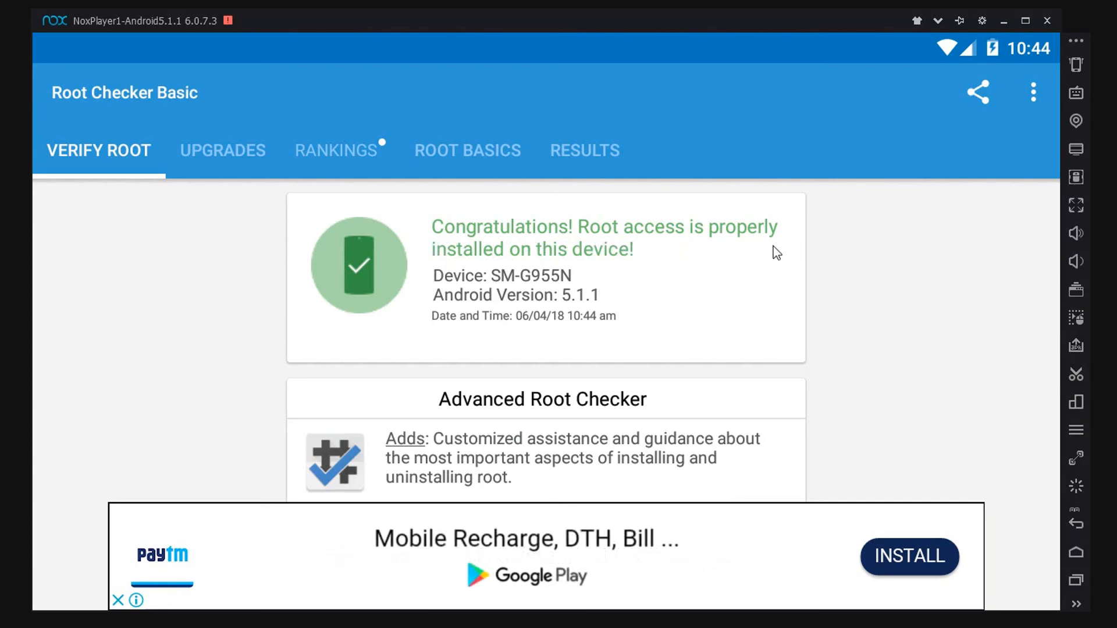
mouse_move(1108, 513)
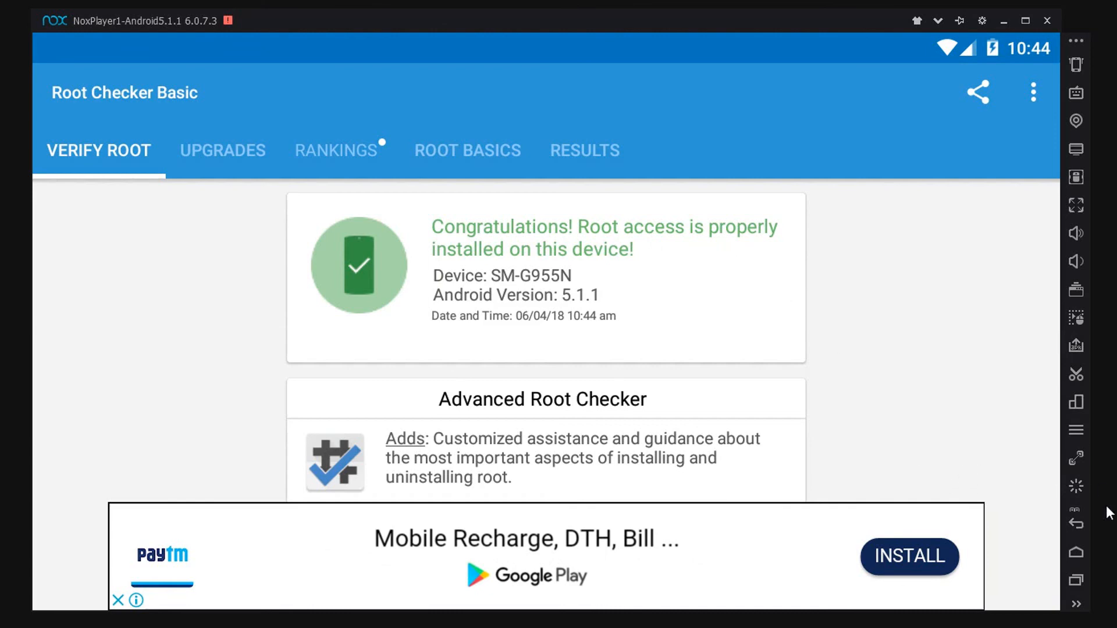
left_click(1075, 552)
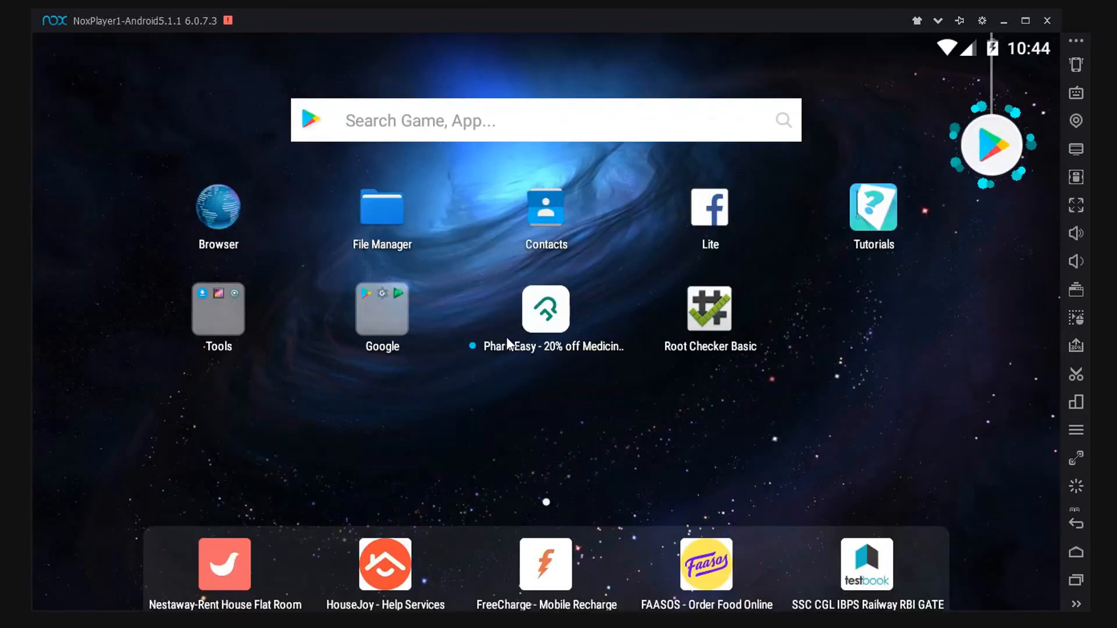
mouse_move(496, 461)
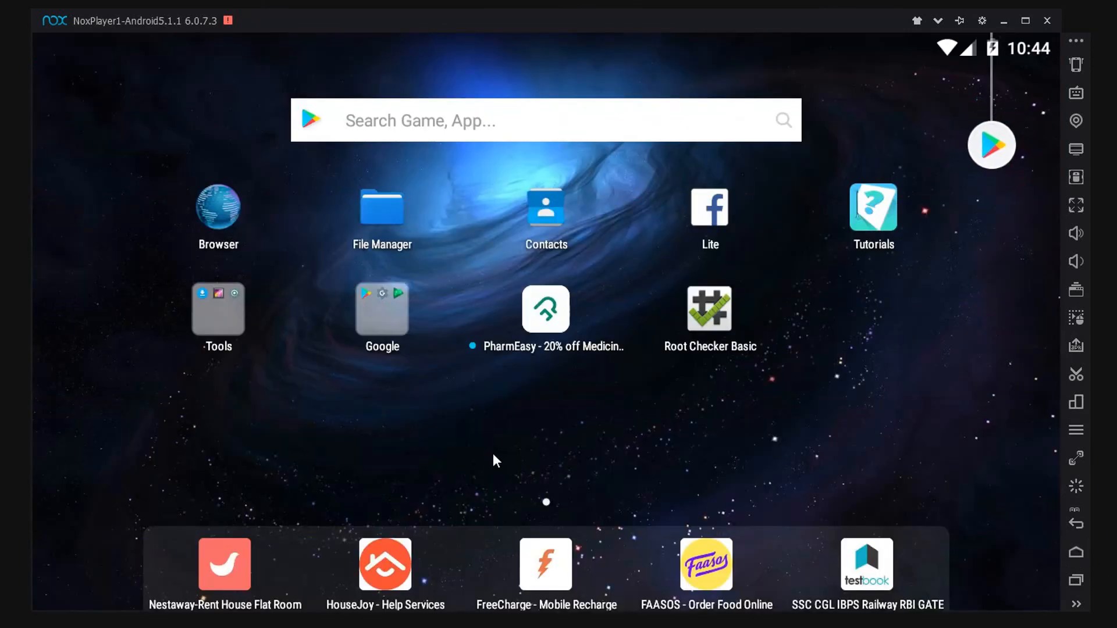